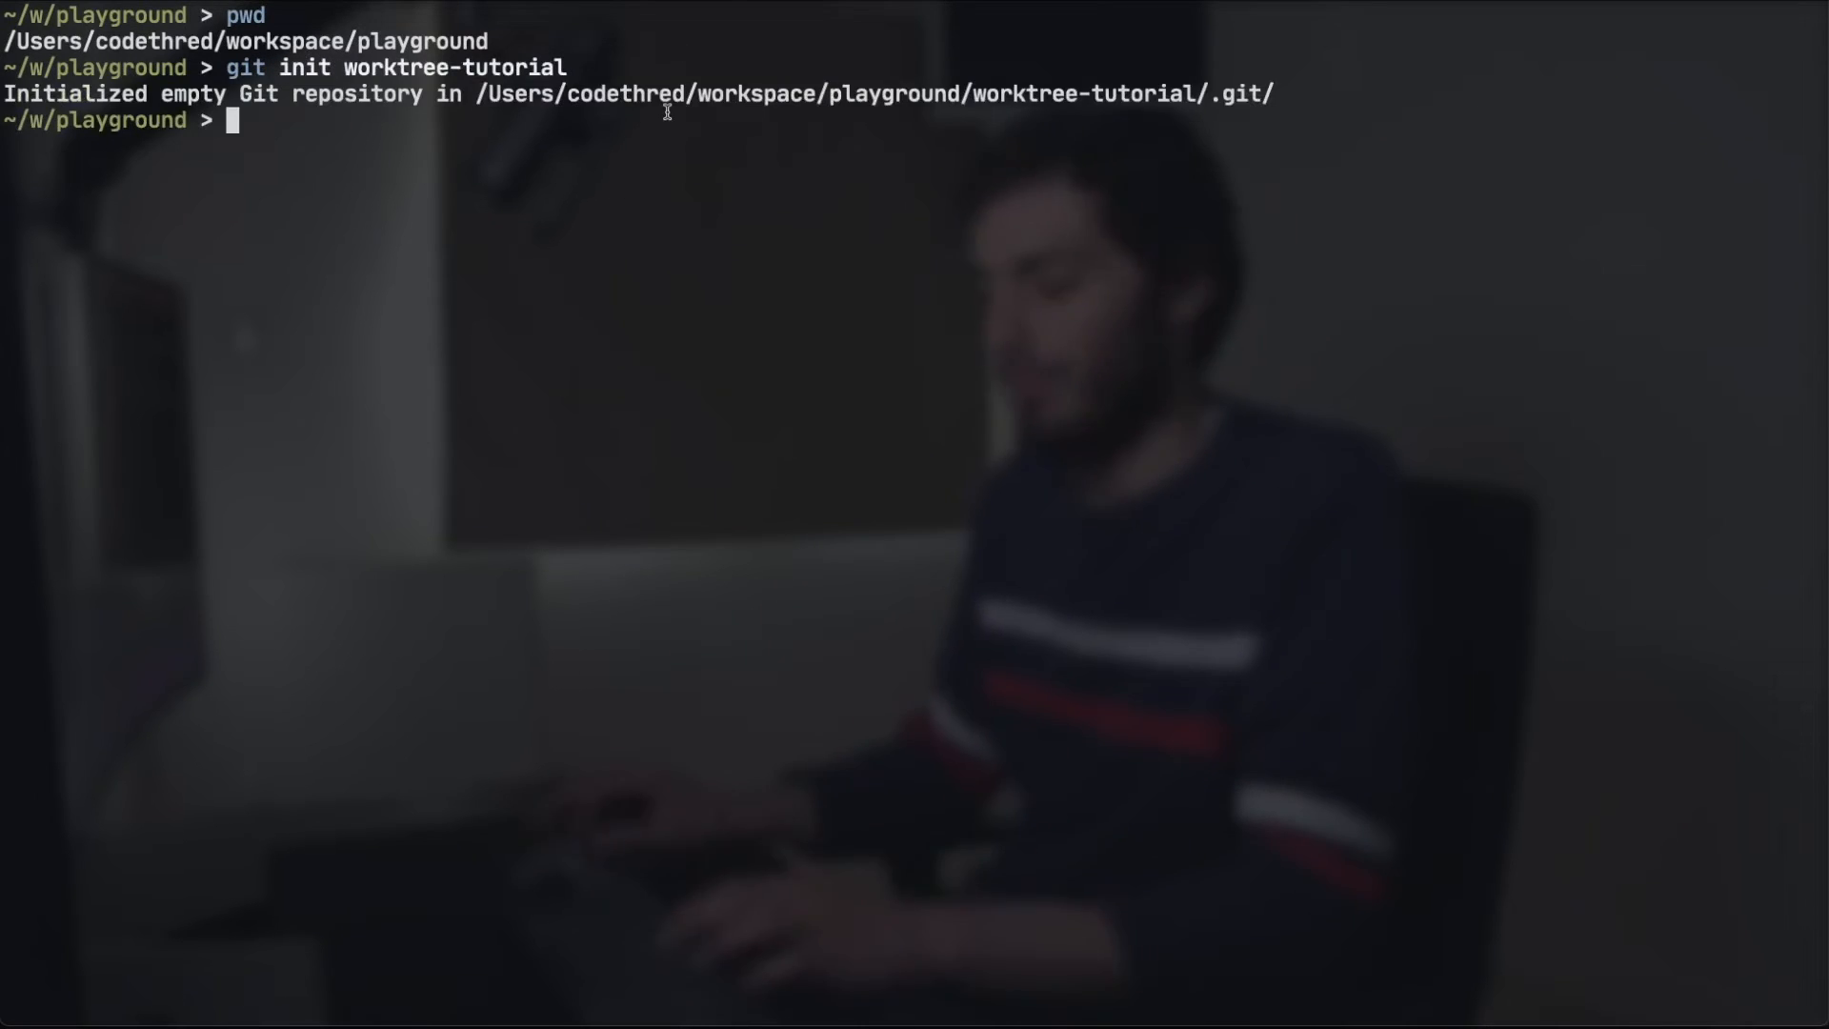
Enter worktree-tutorial and list its worktrees, showing only the main worktree
text(cd worktree-tutorial/)
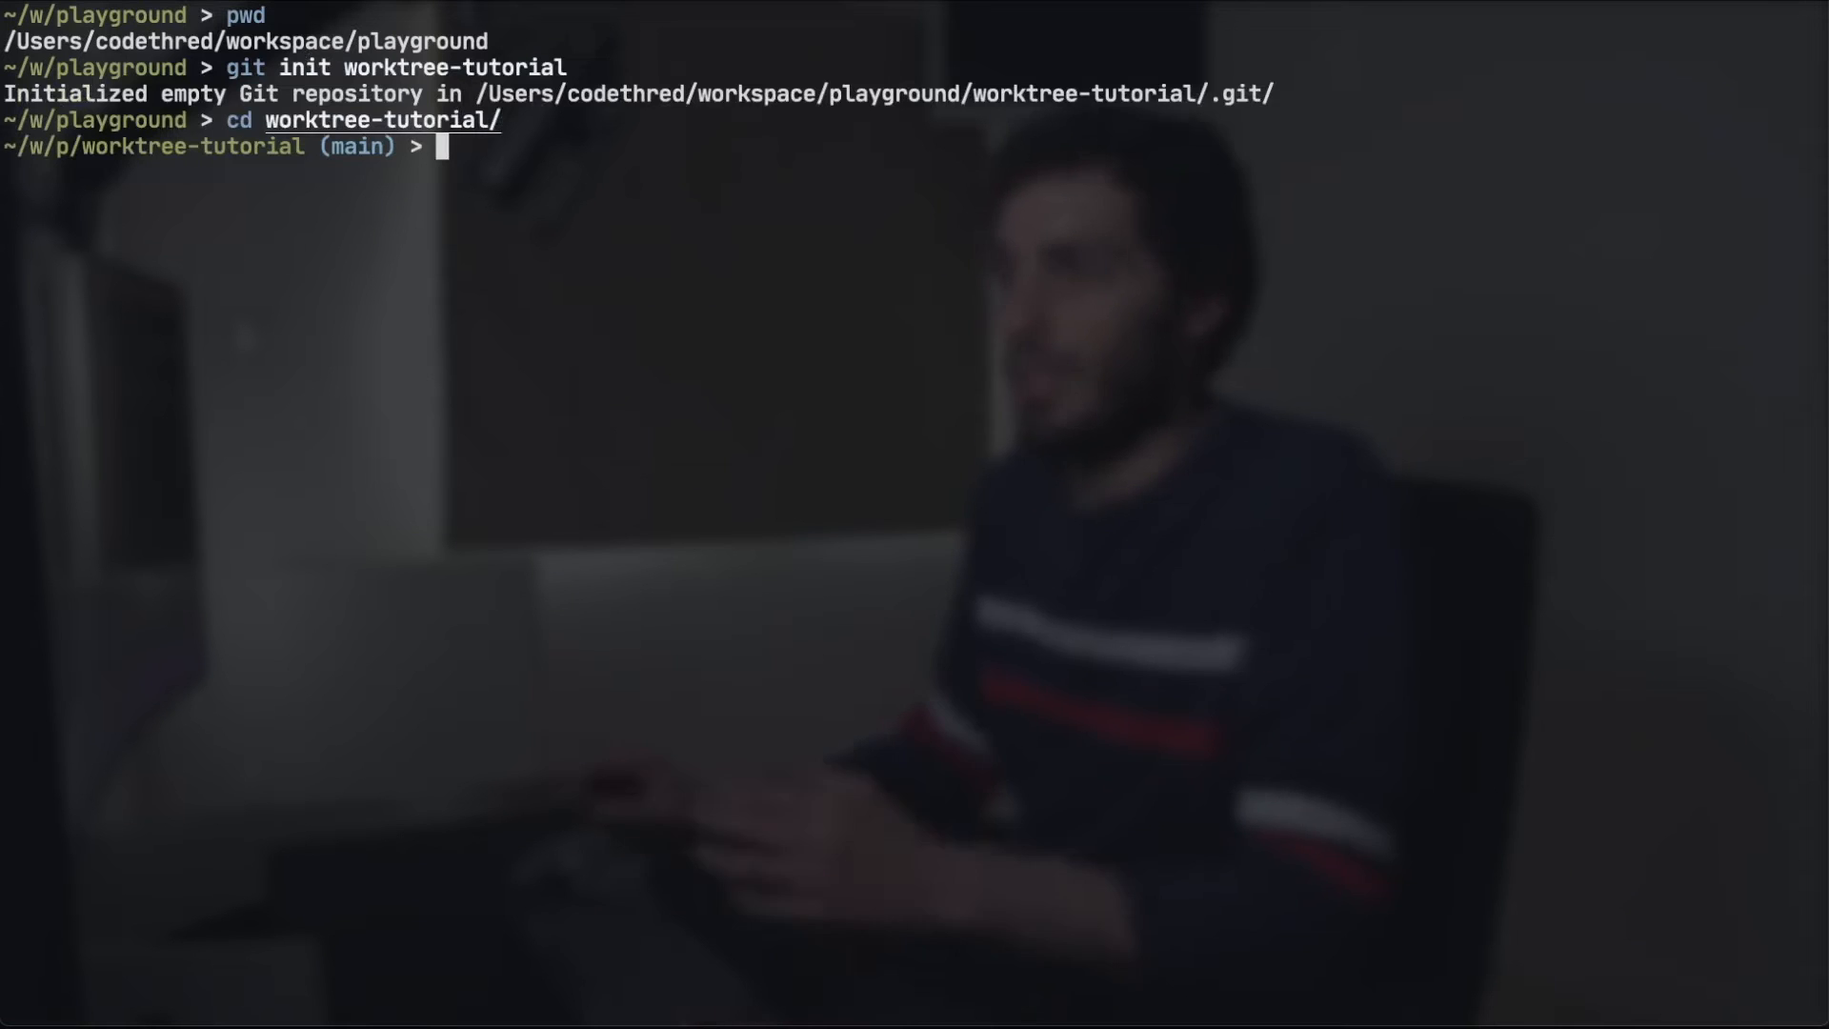
text(git worktree list)
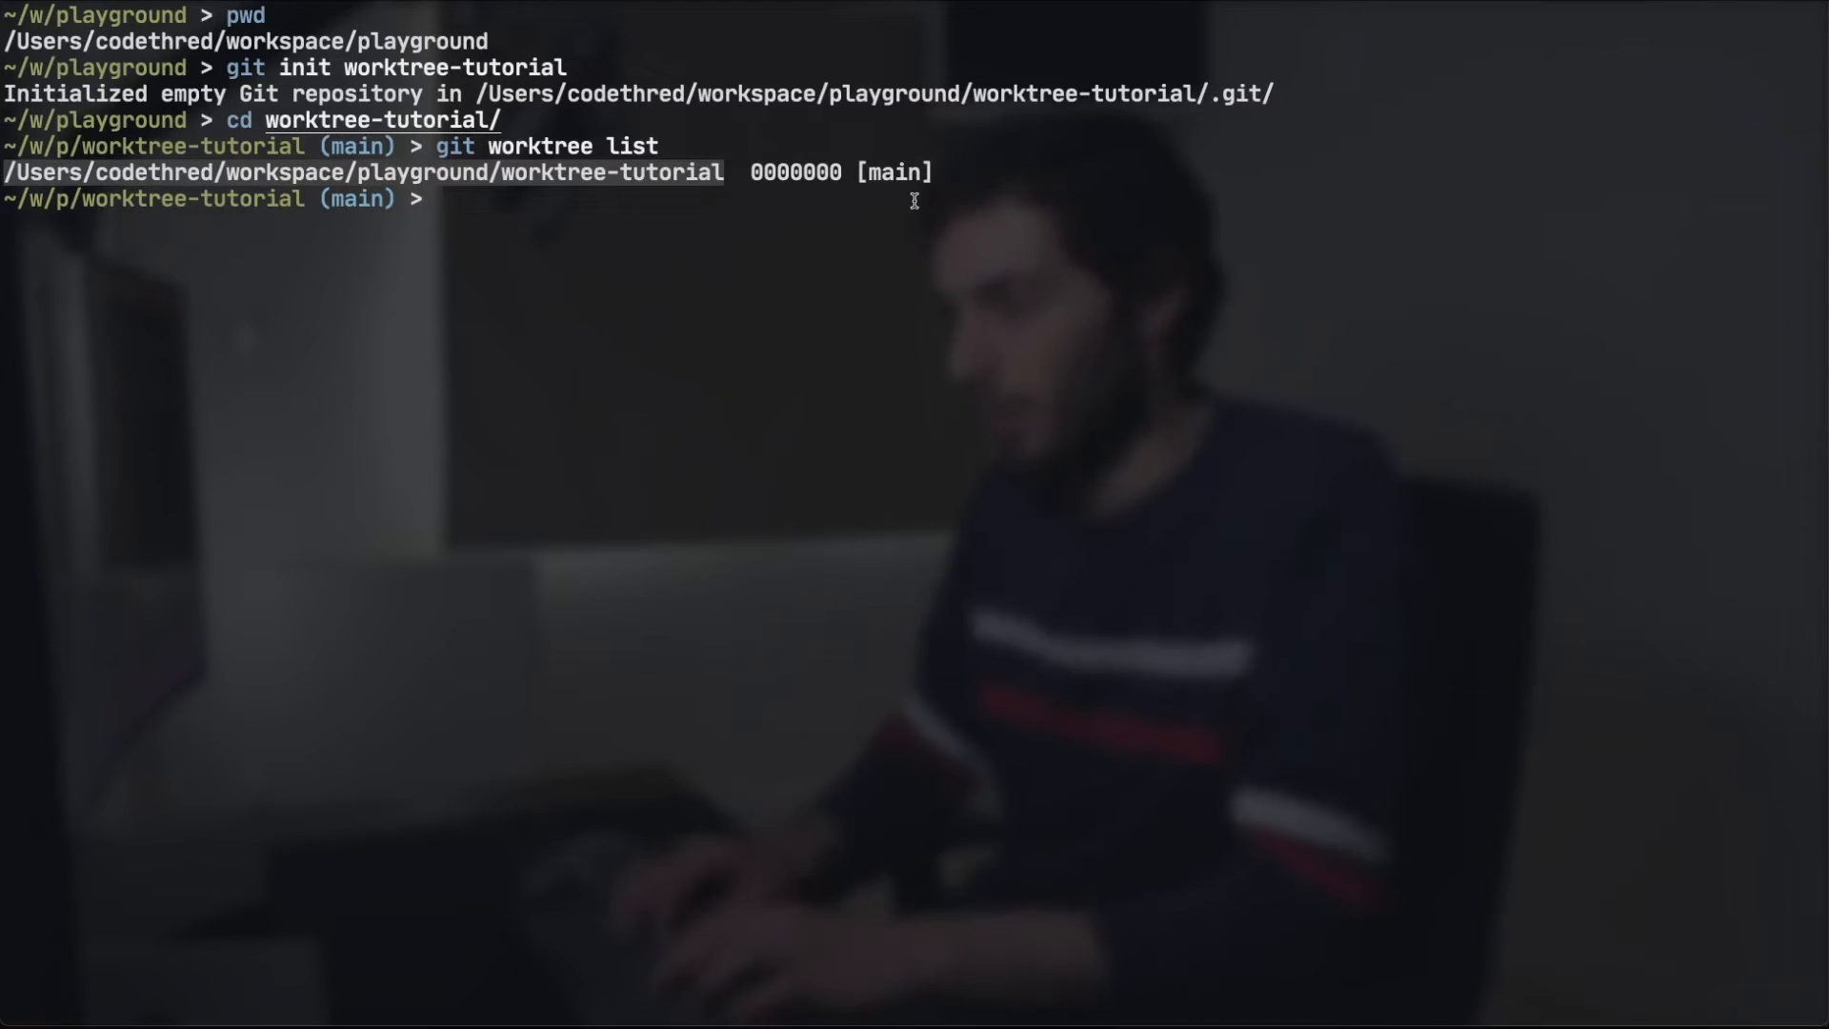
Create tmp.txt with 'hello world', stage it and commit as "initial commit", then view the log
text(echo hotfix > fix.txt)
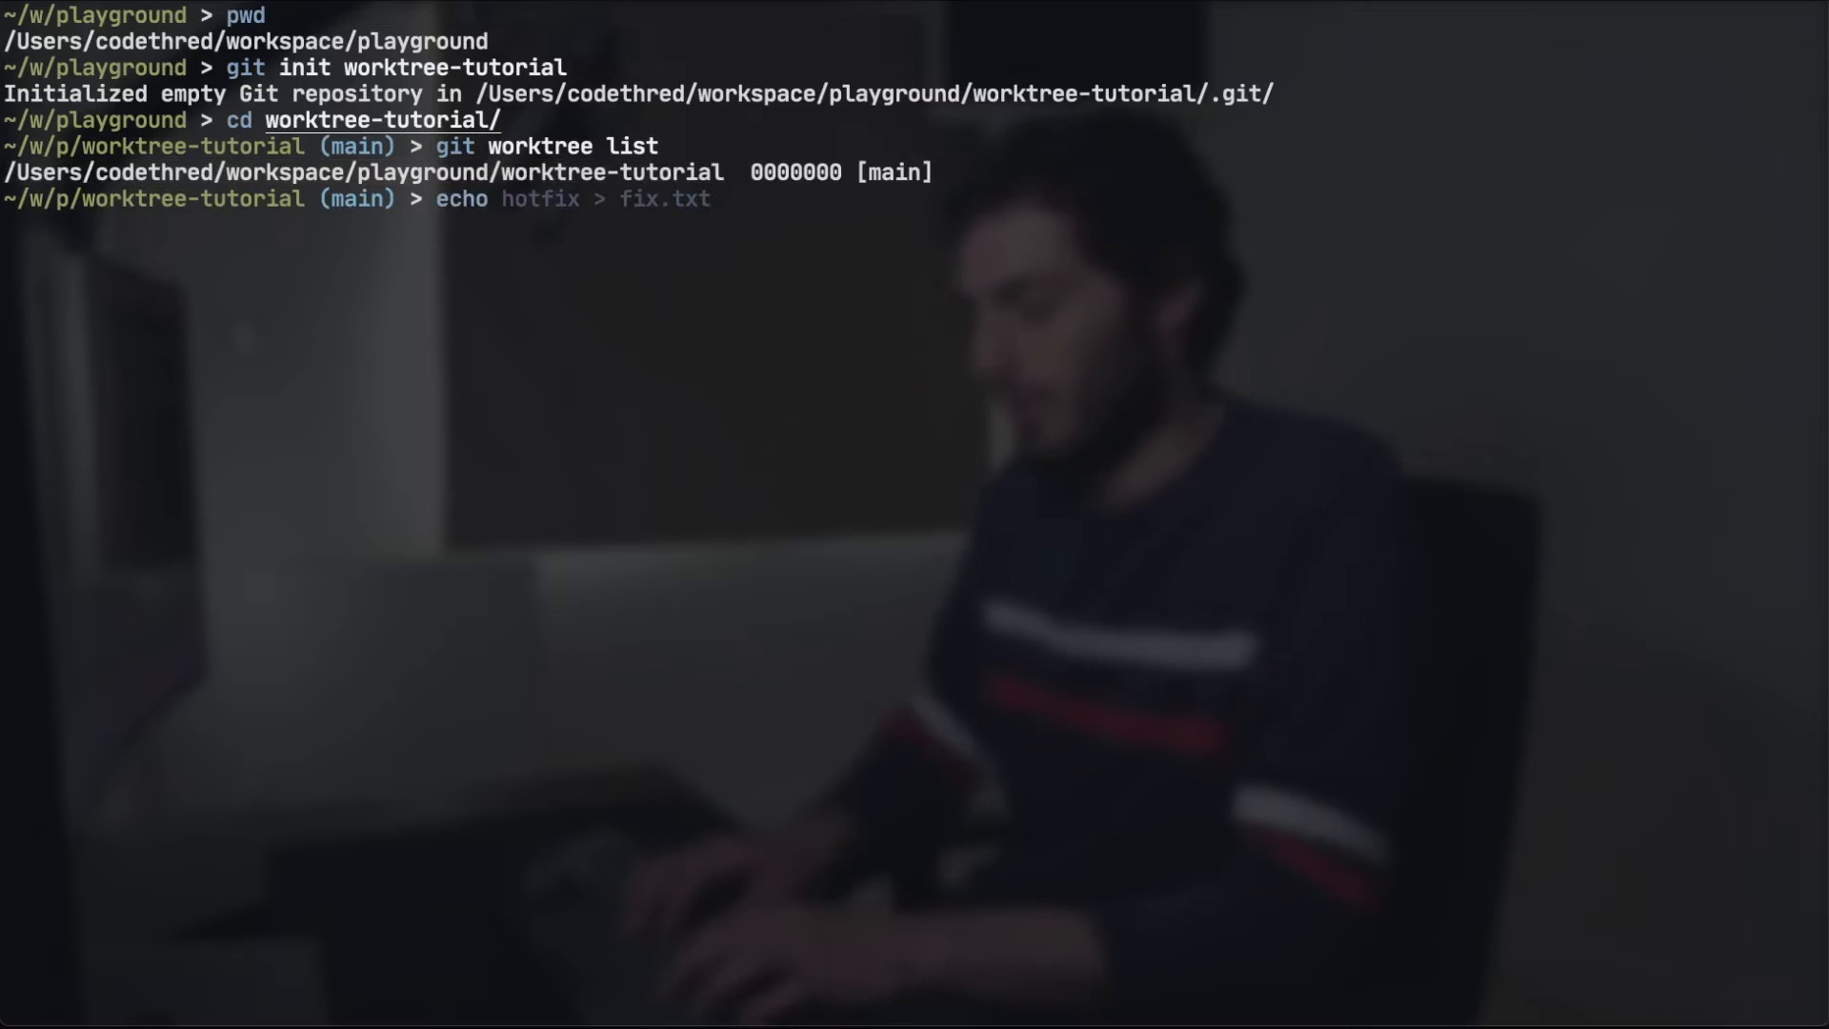
text(echo hello world > tmp.txt)
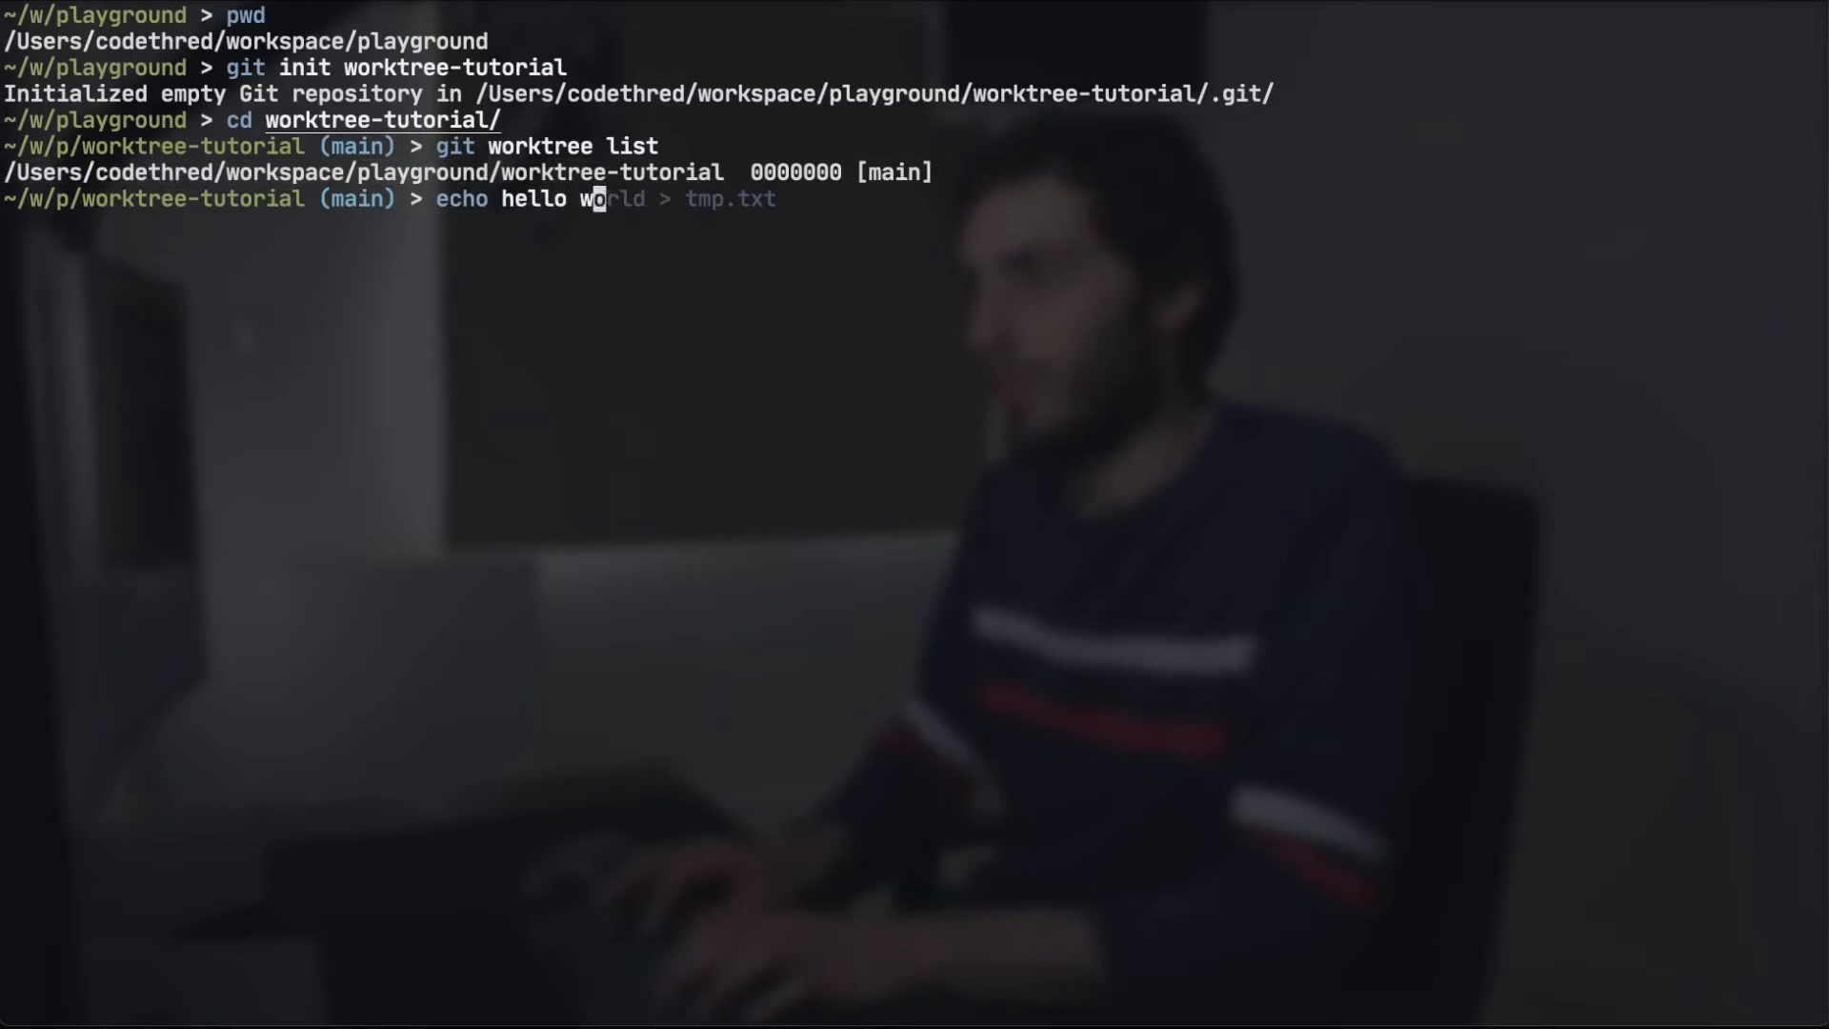
text(ga .)
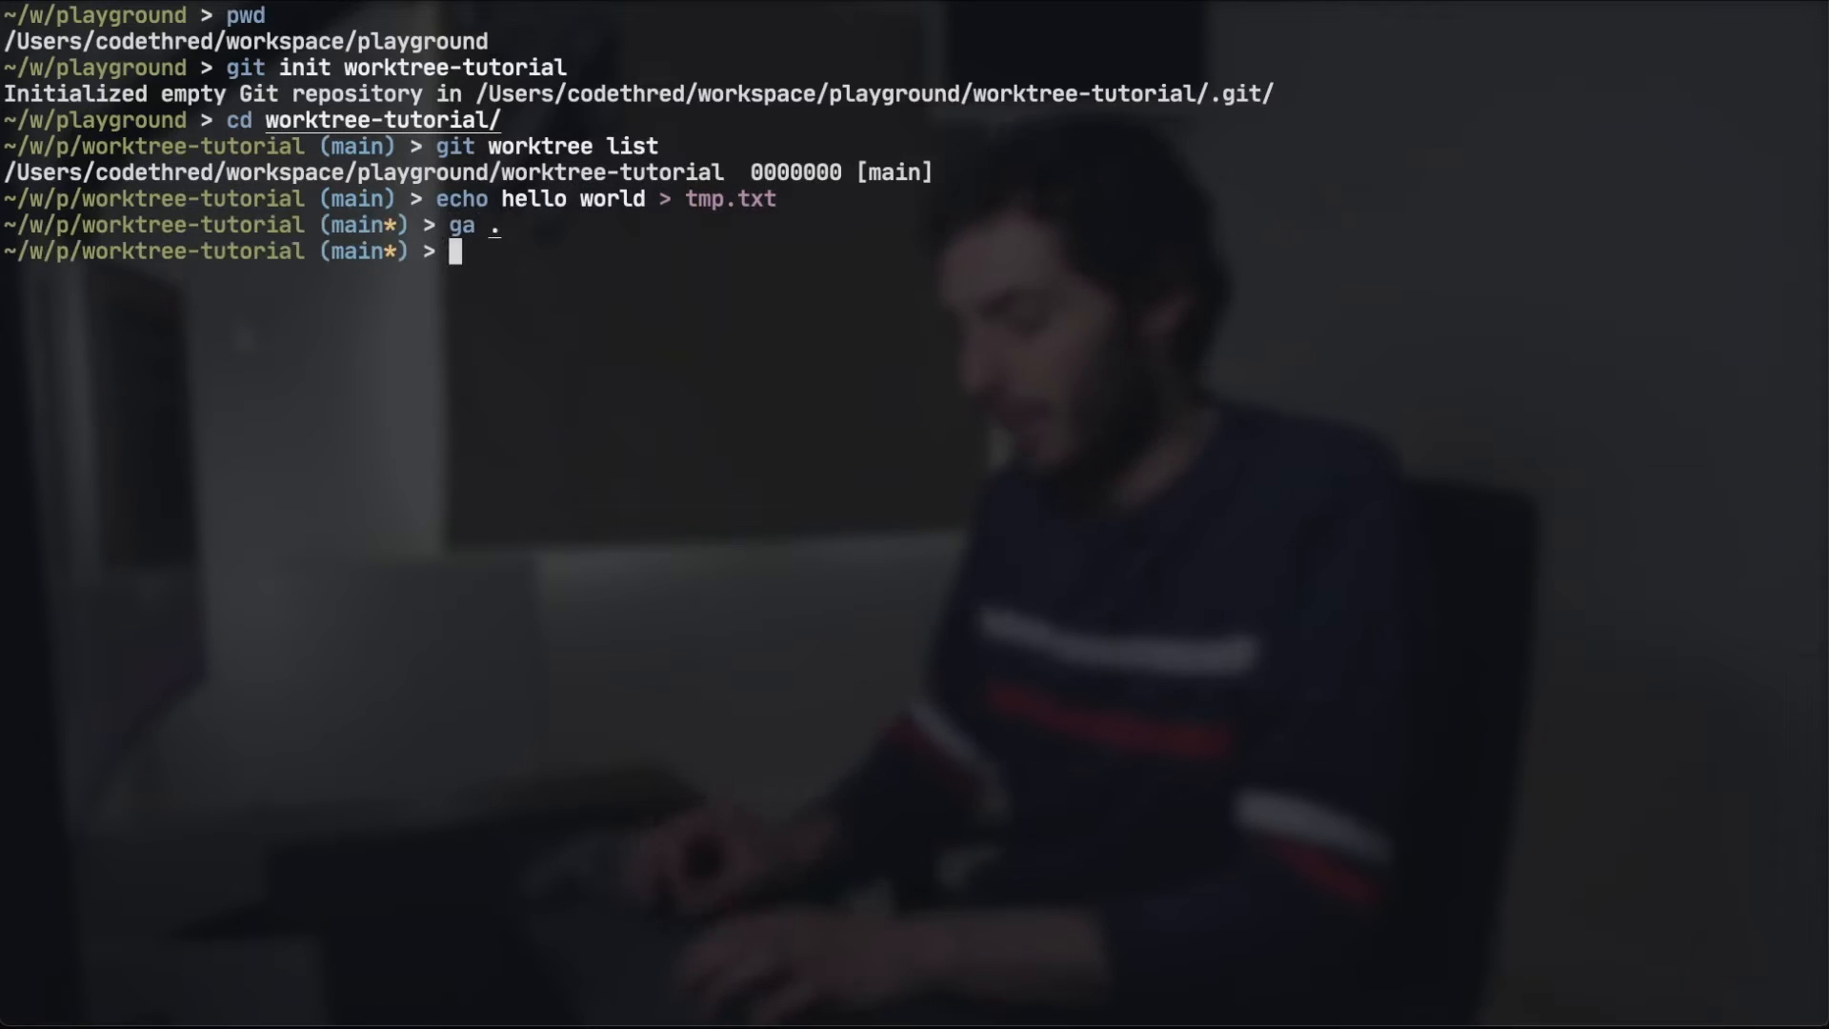
text(gc -am "new feature")
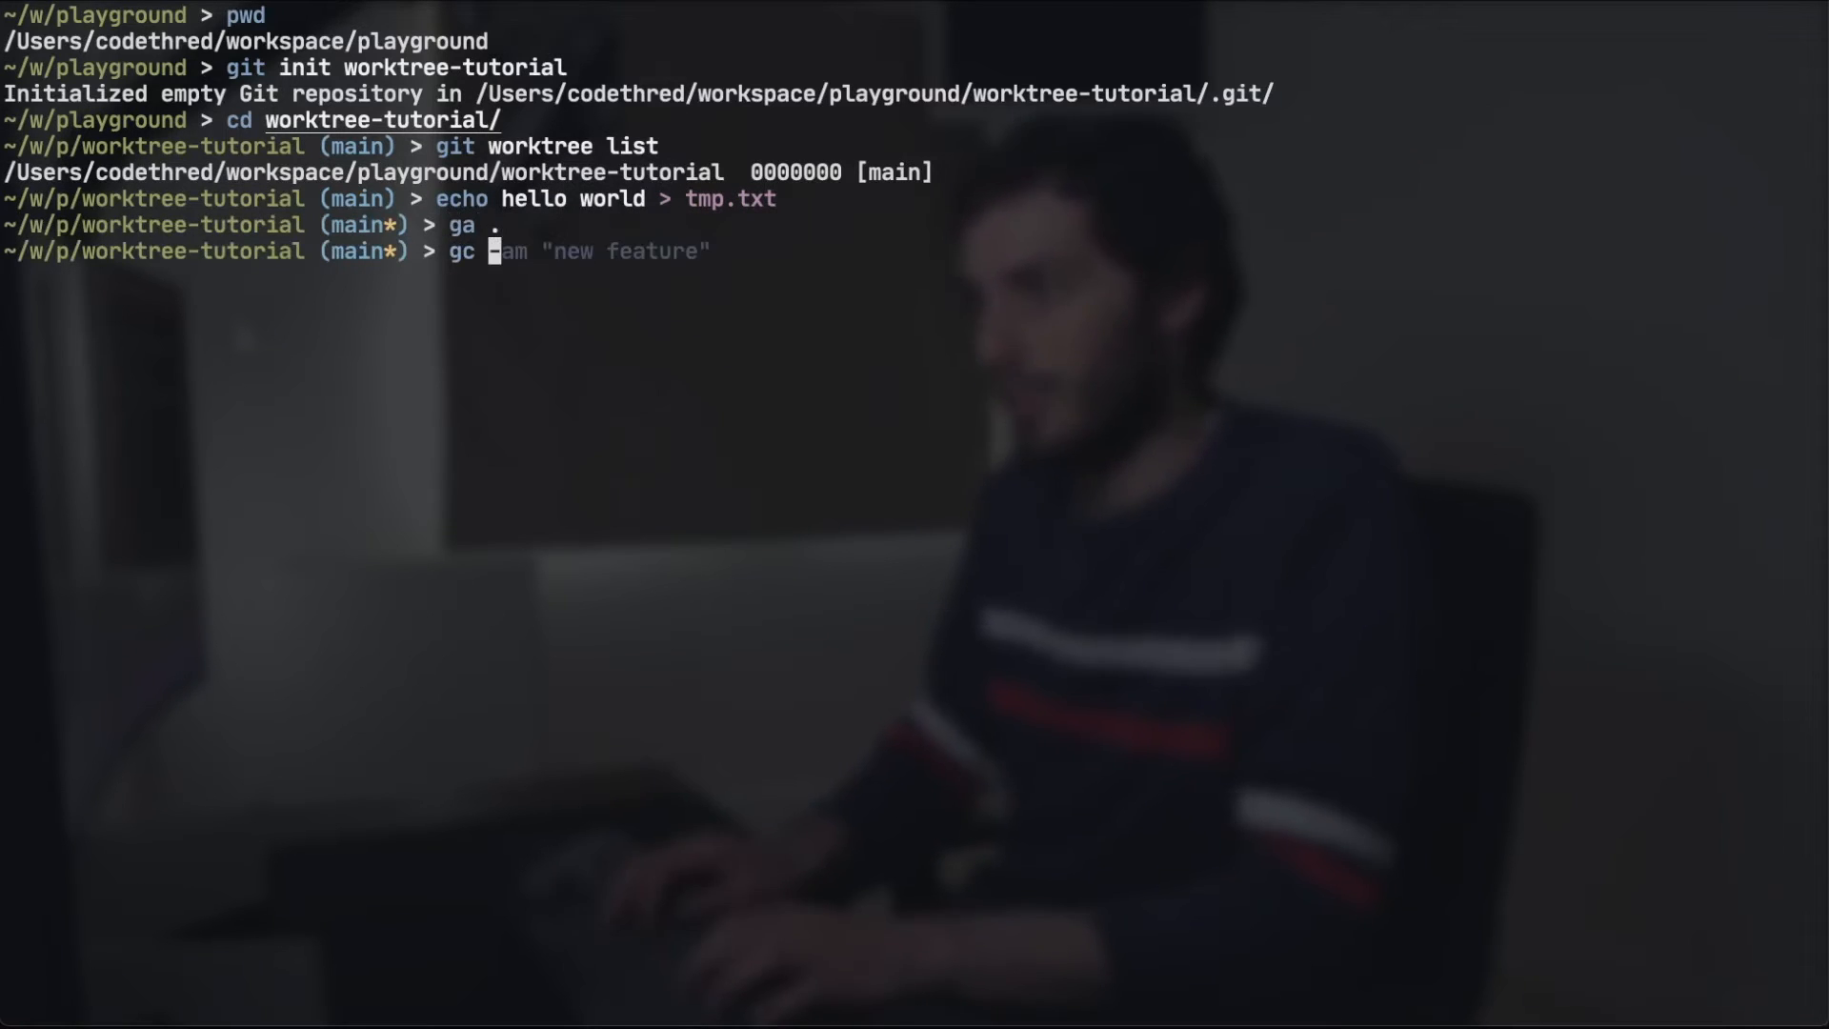
text(-m "initial commit")
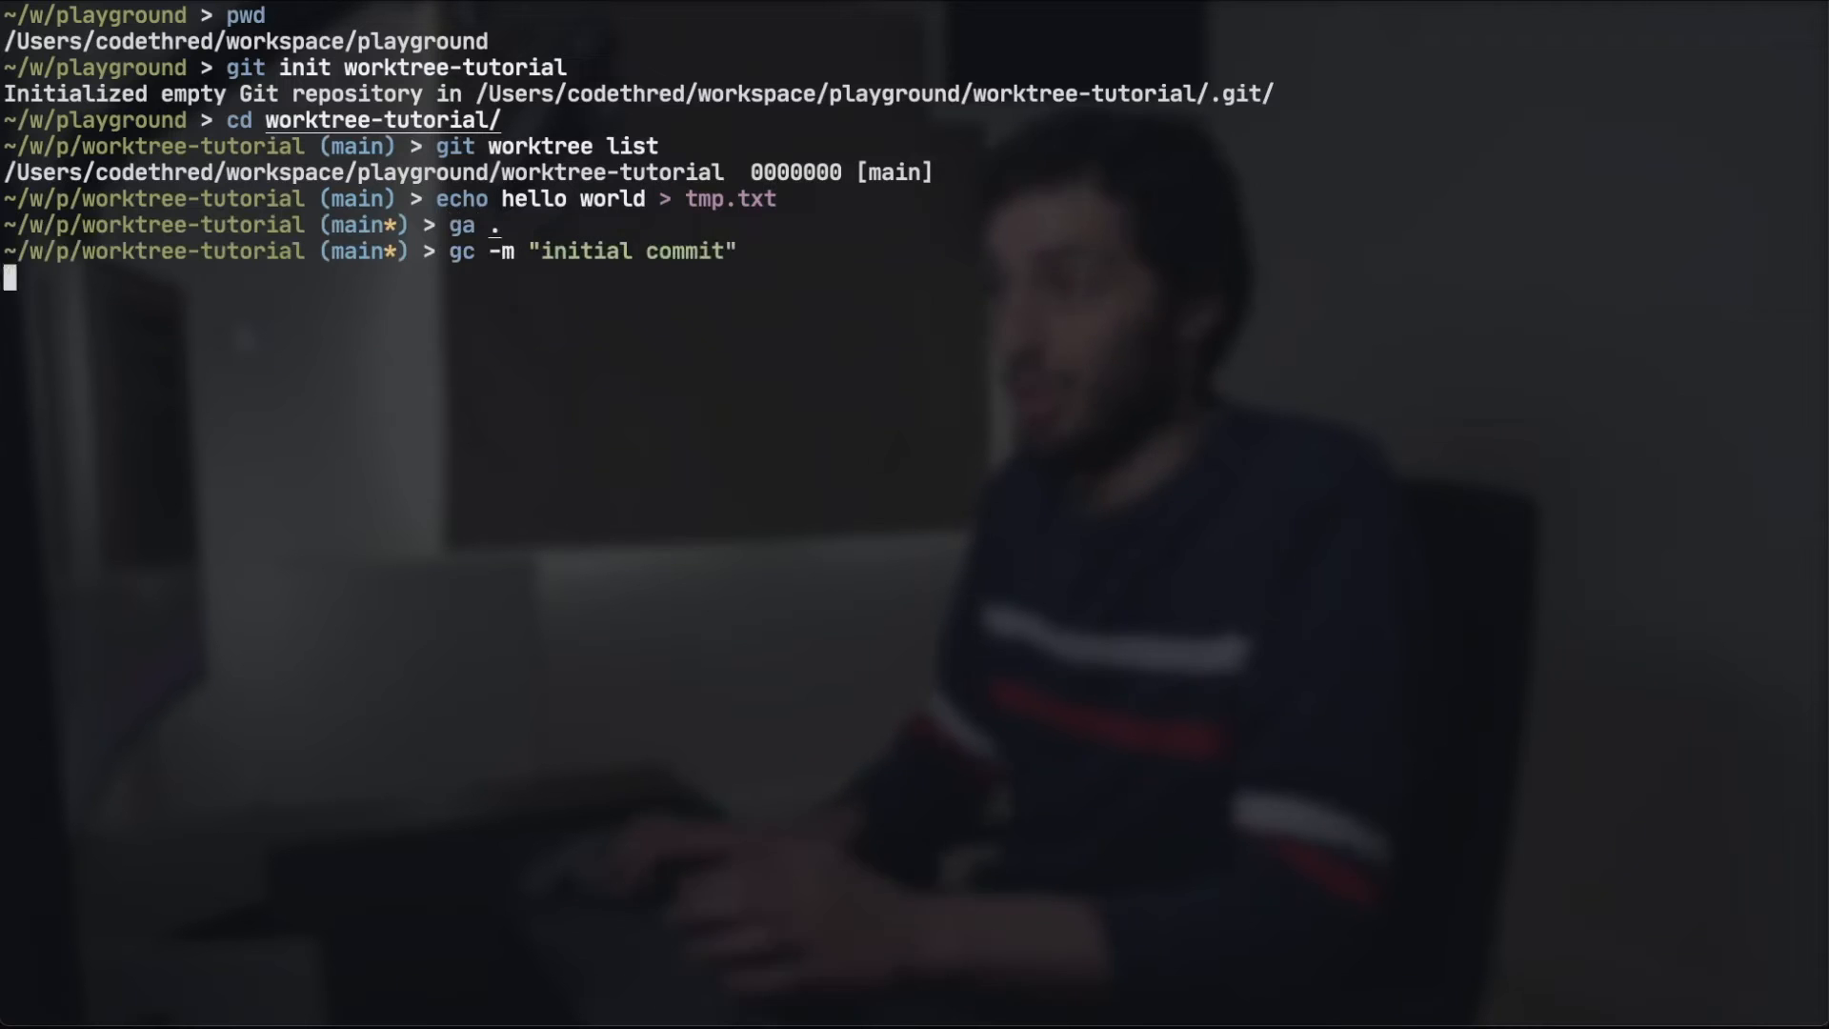
text(glo)
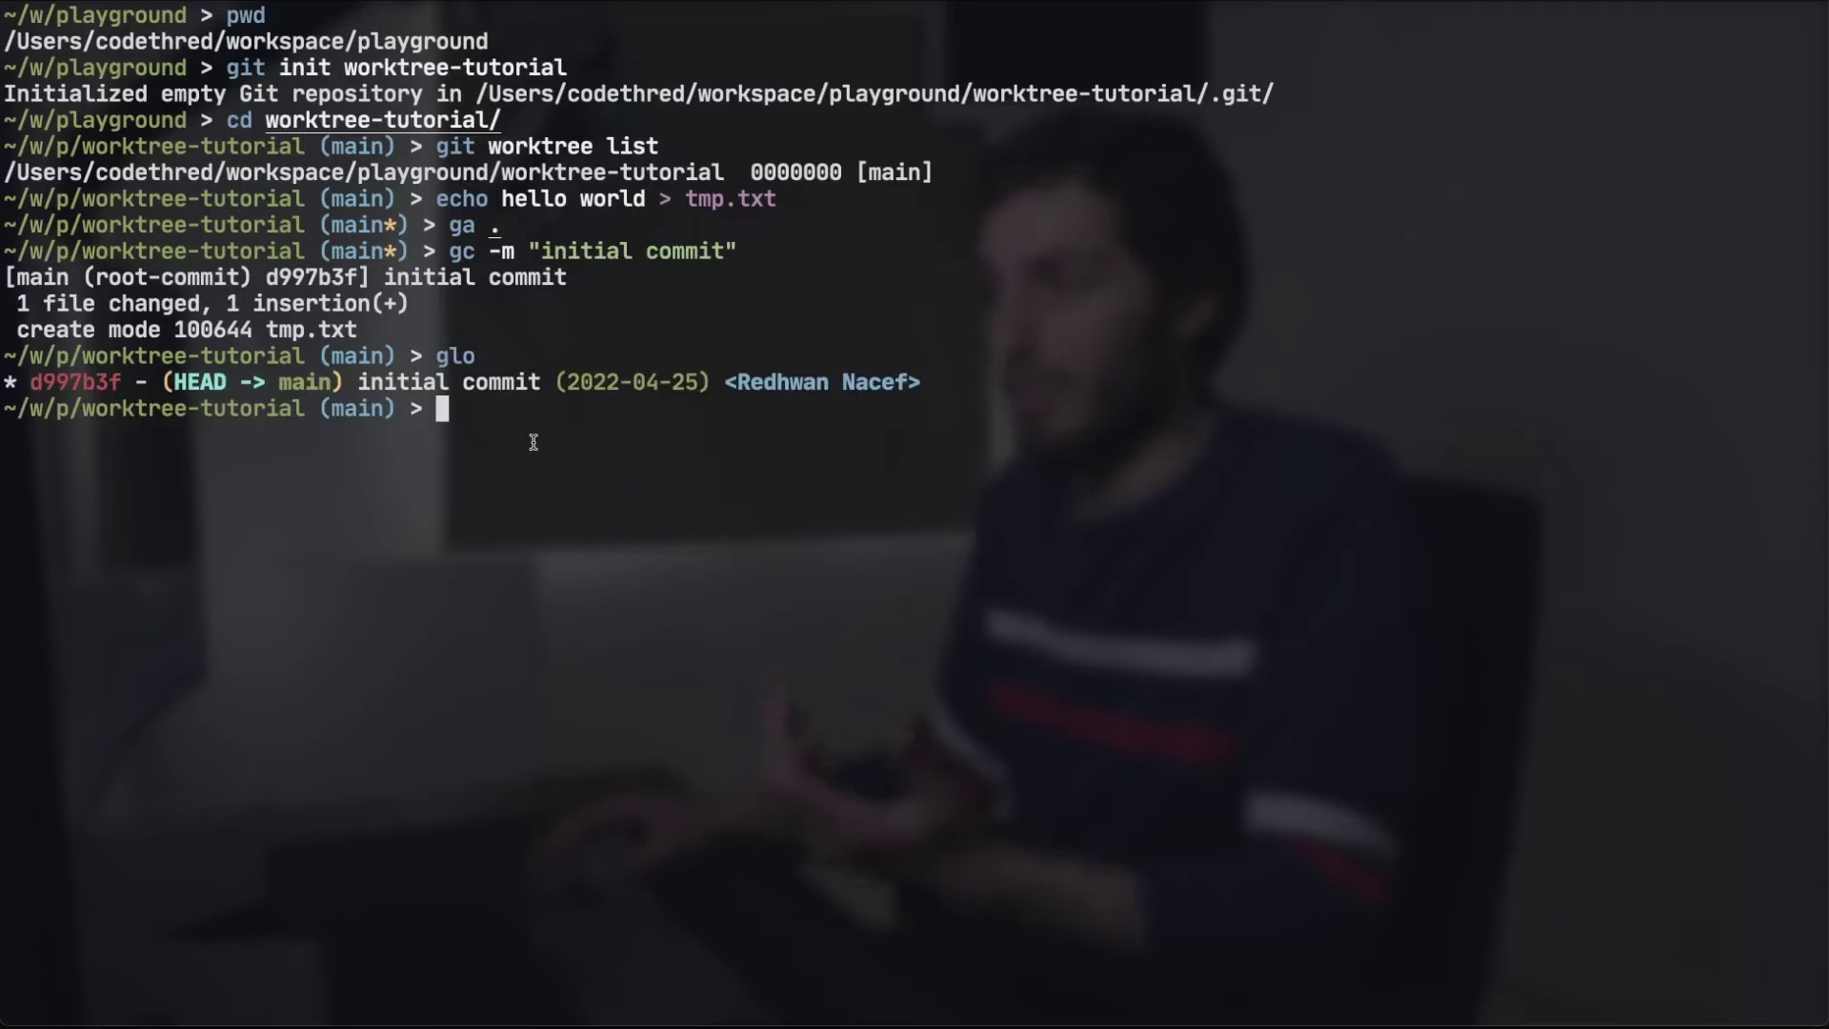
Switch branches, checking out the new-feature branch from main
text(gco main)
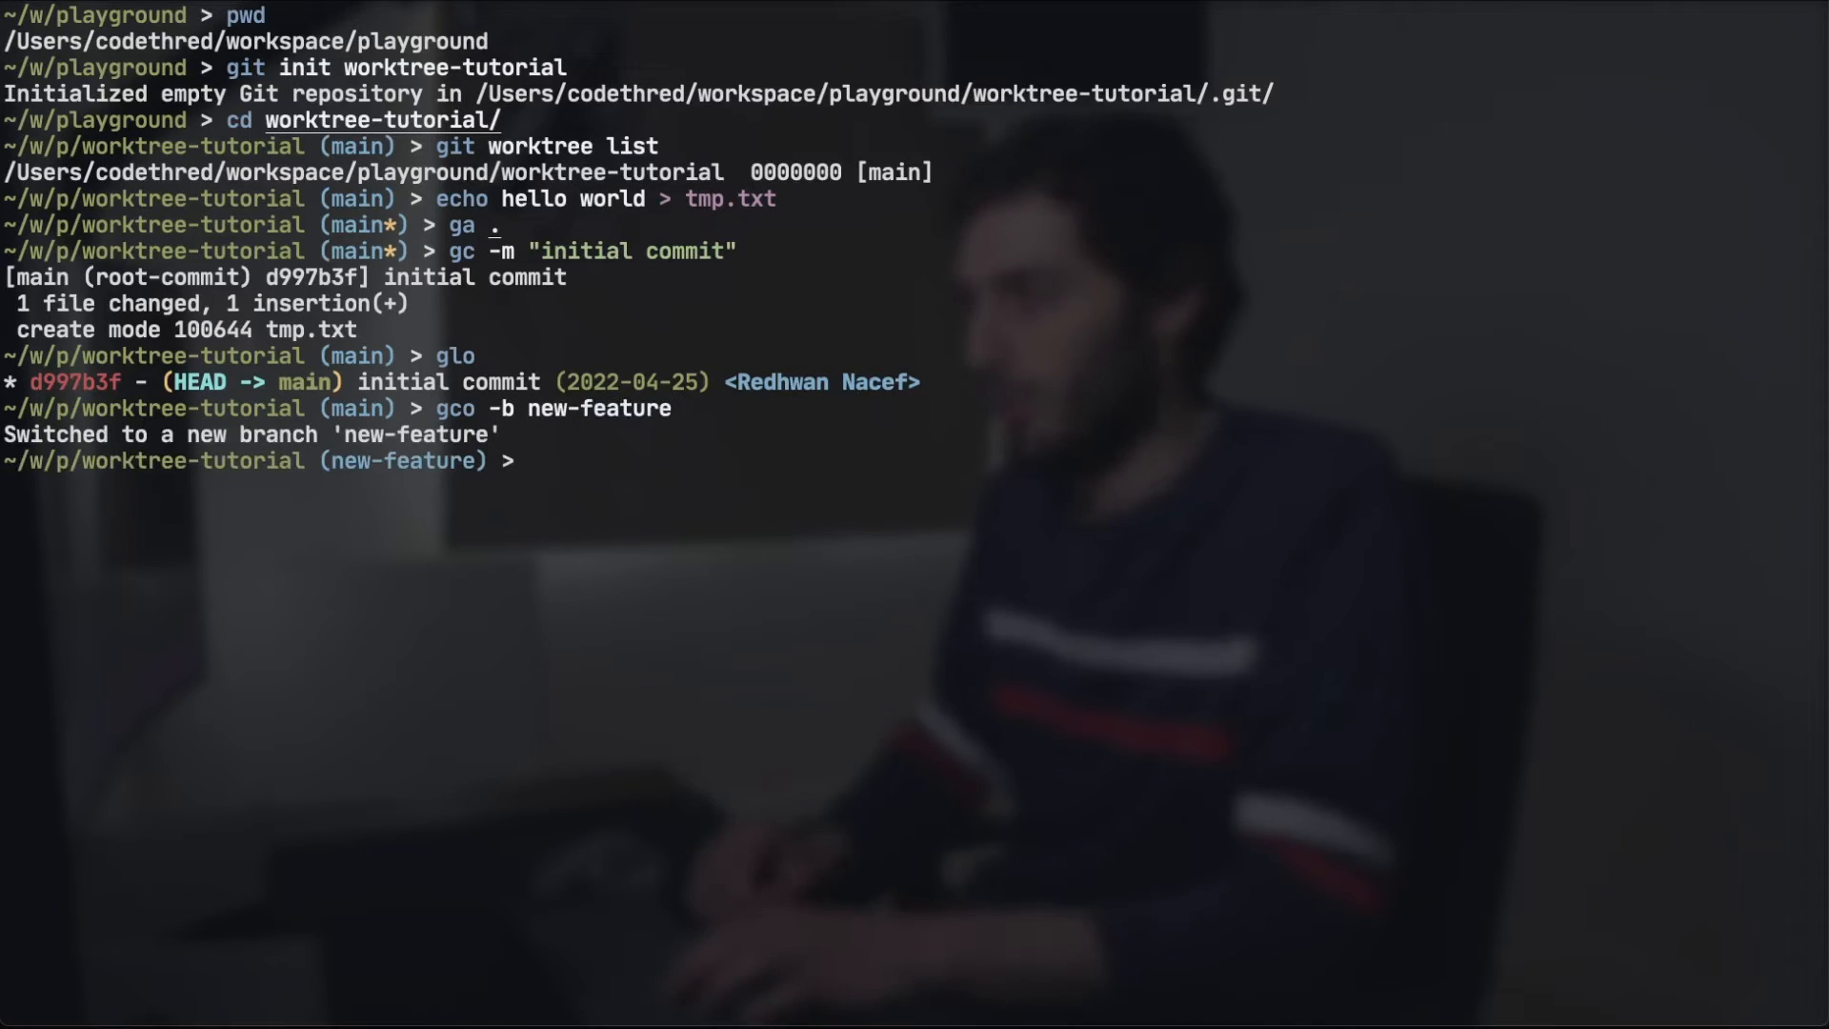
Append a new line to tmp.txt on new-feature, leaving it uncommitted
text(echo hello world > tmp.txt)
text(git worktree add)
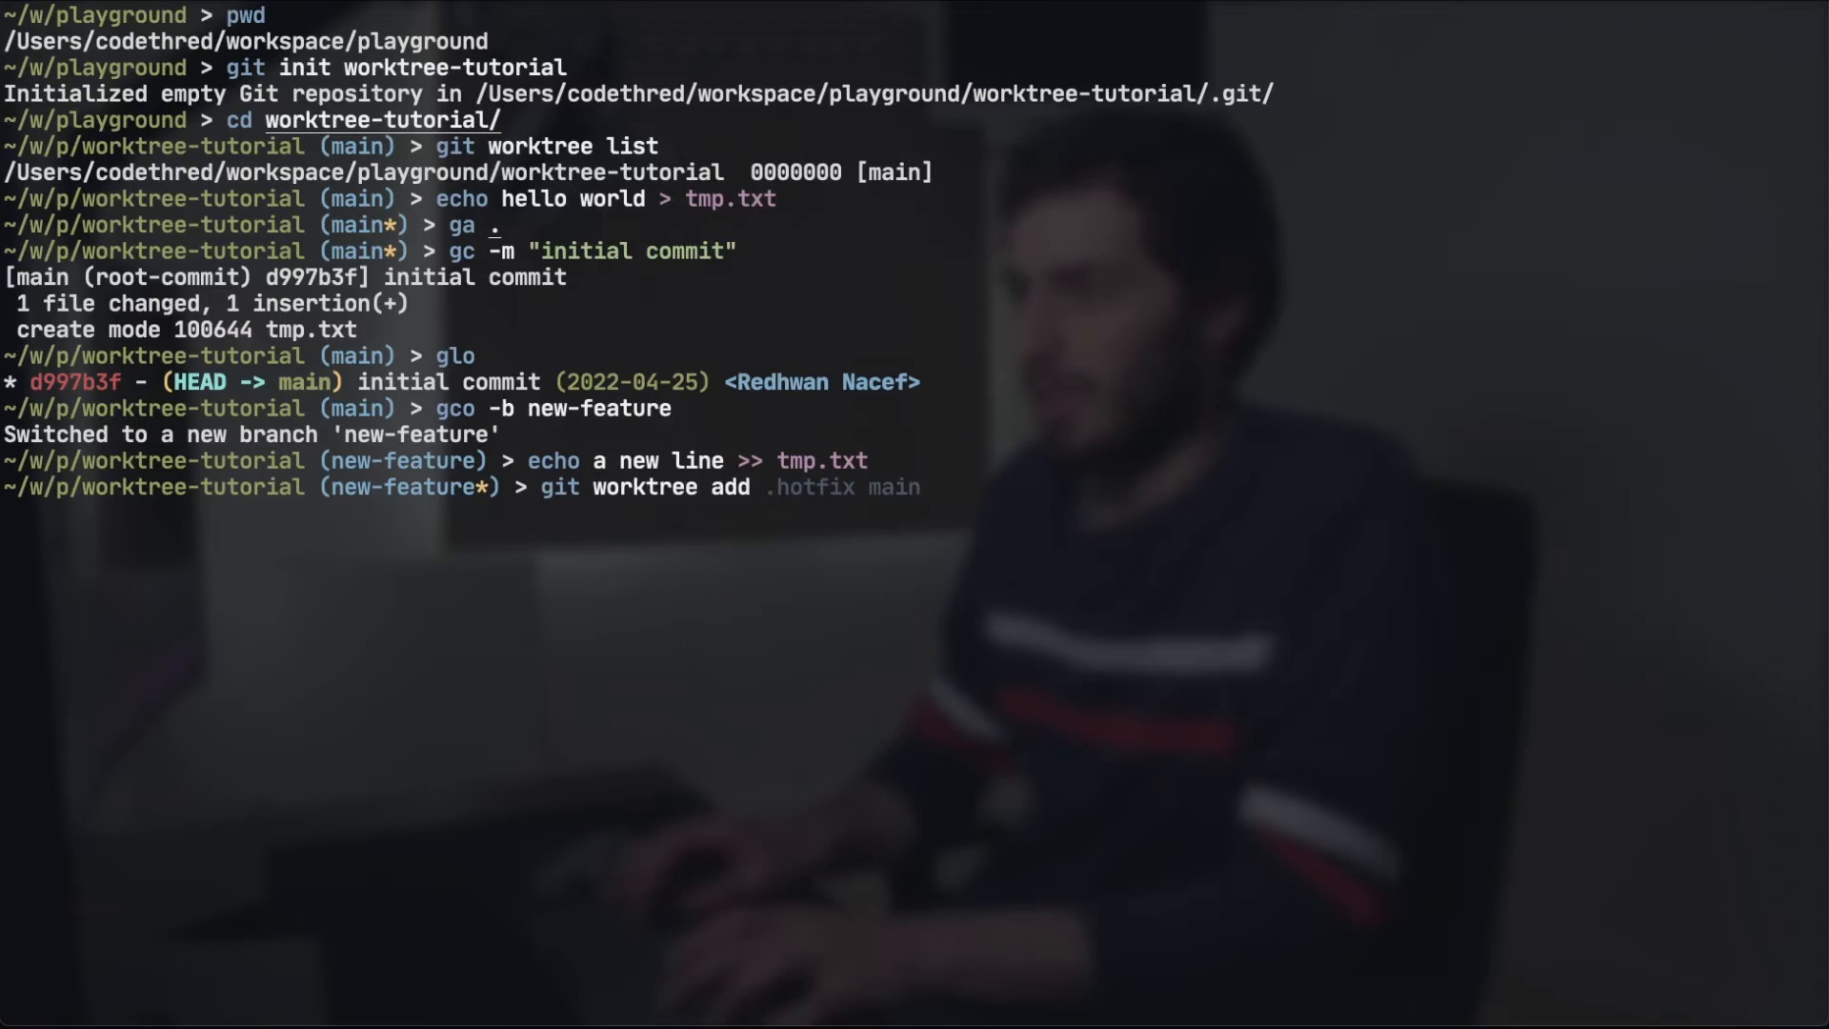
Add a worktree at .worktrees/hotfix based on main using gw add
text(gw add .worktrees/hotfix main)
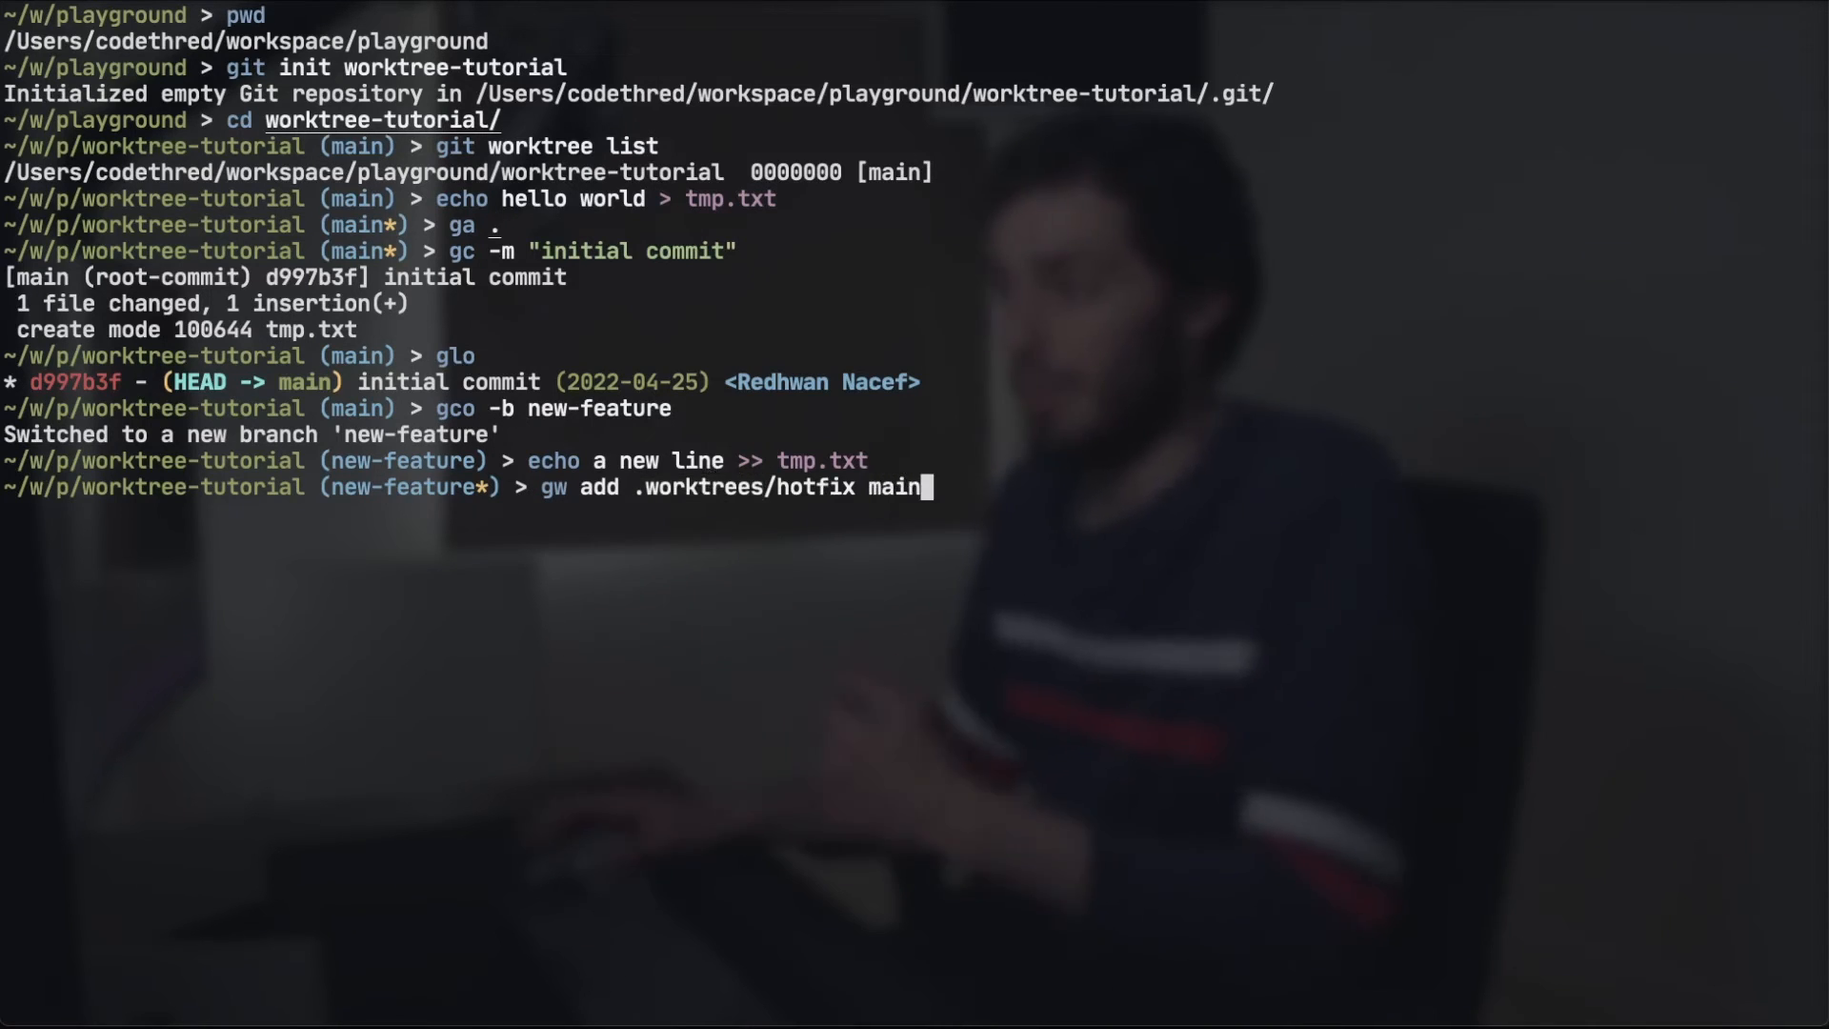
mouse_move(1238, 469)
text(gw list)
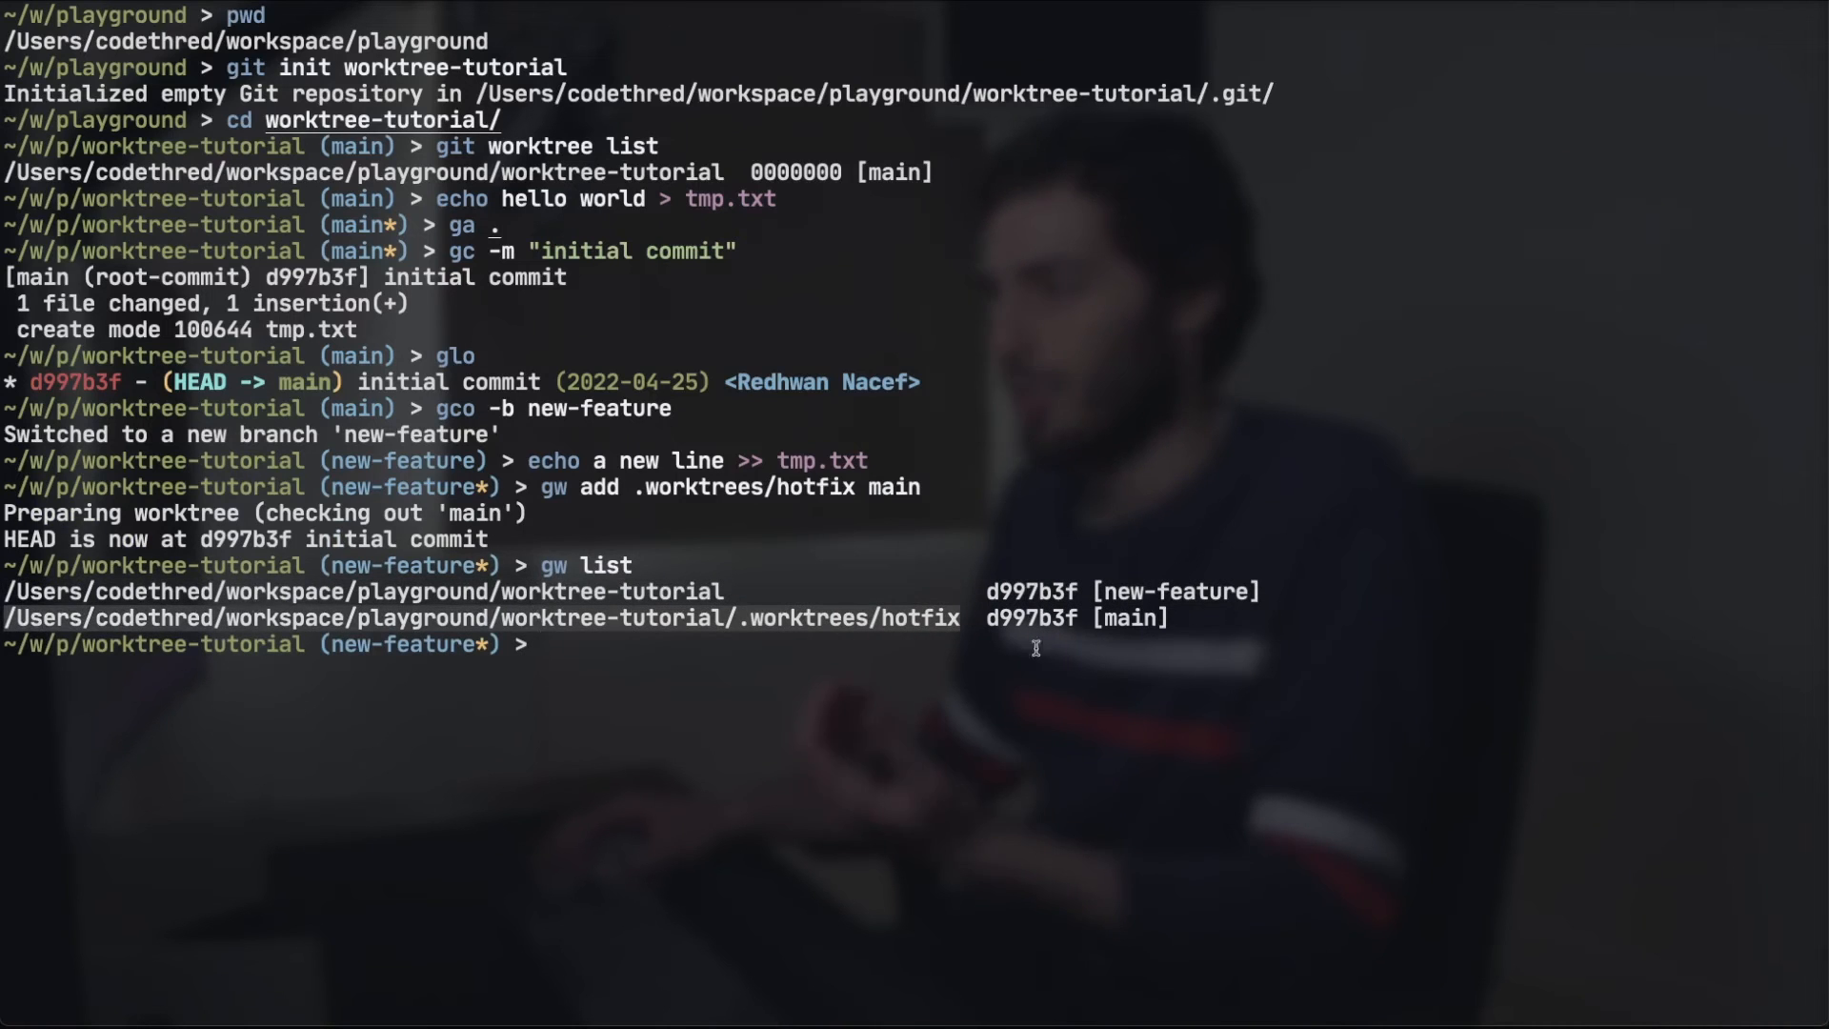
mouse_move(1141, 620)
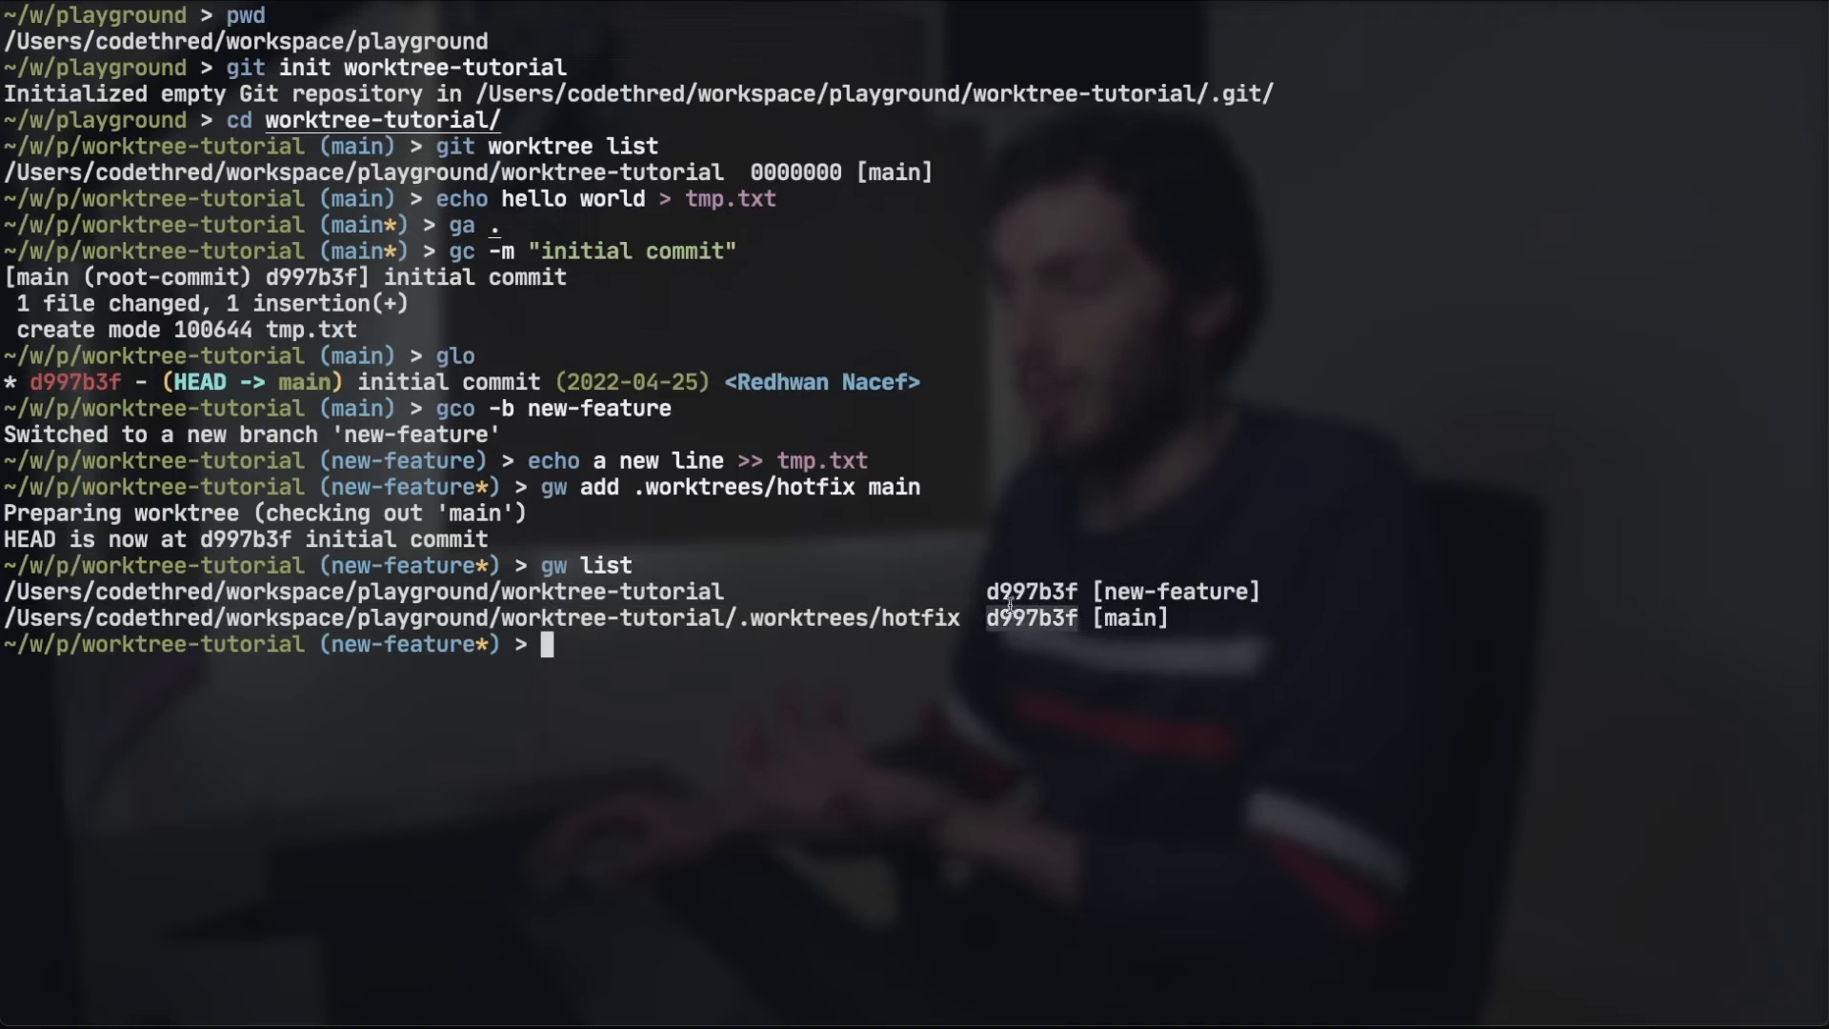
mouse_move(860, 678)
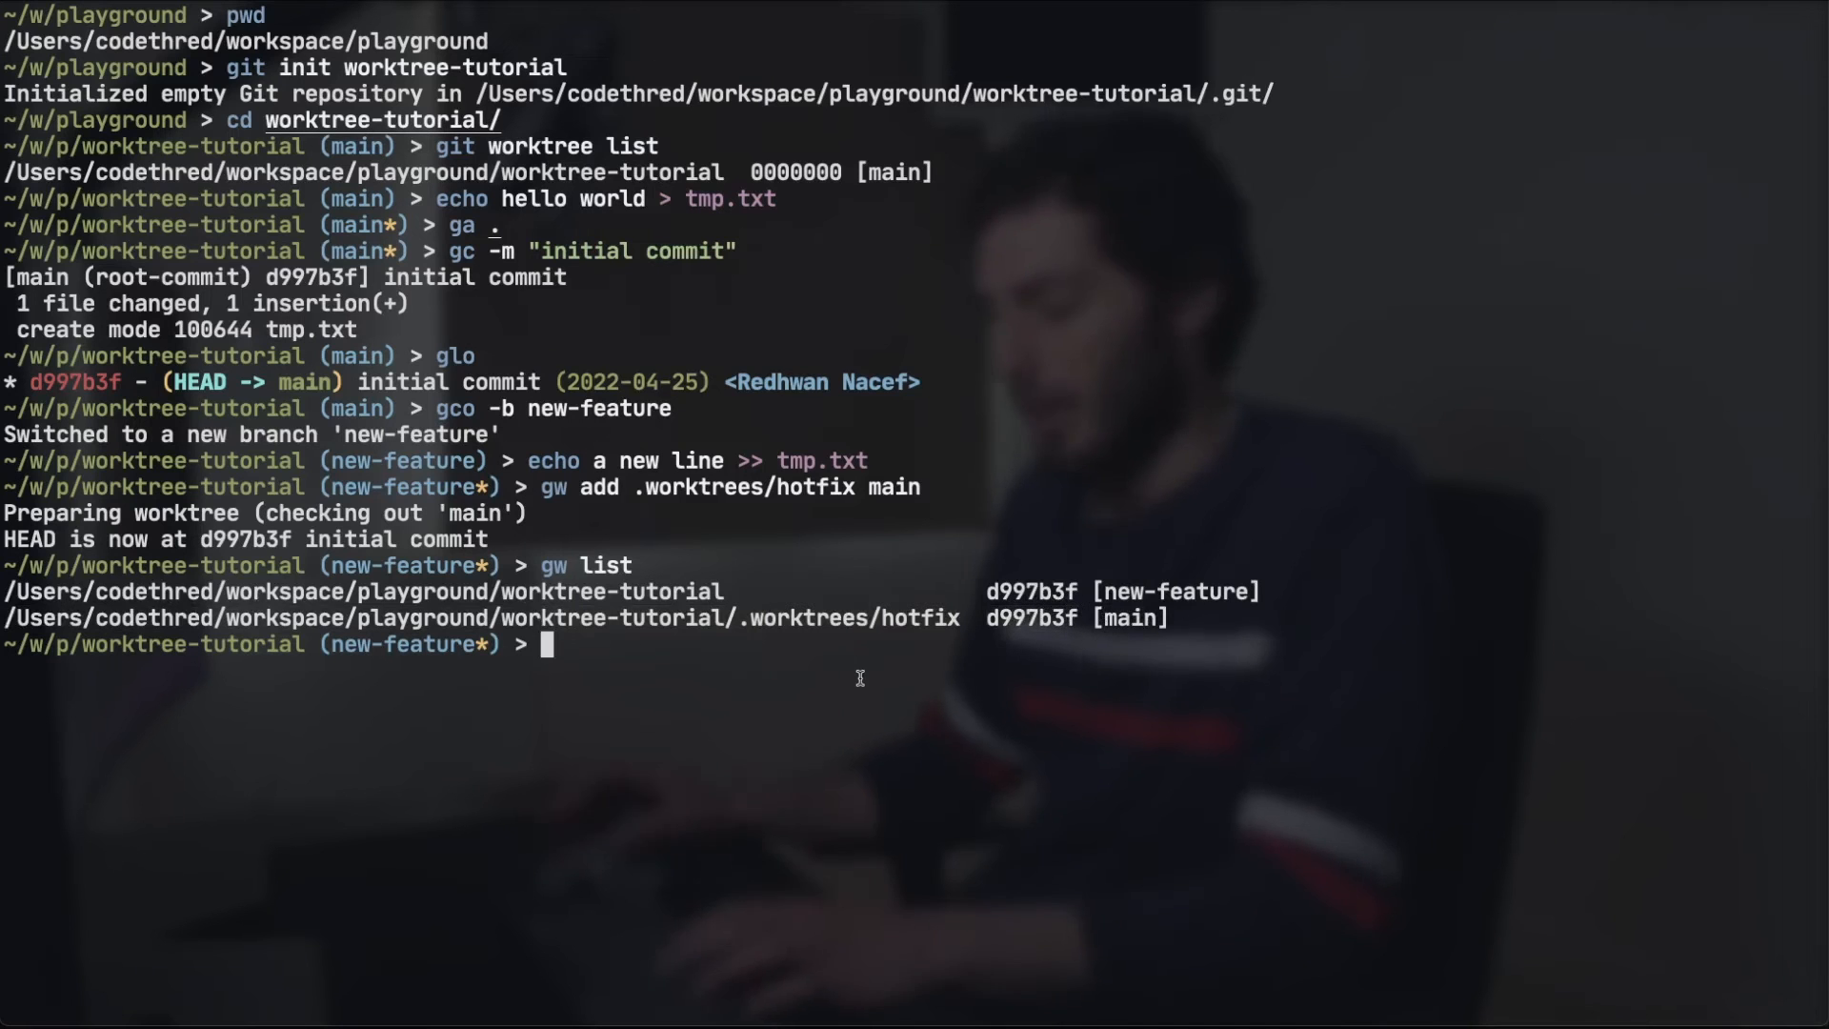
Enter .worktrees/hotfix and try checking out new-feature, which fails as already checked out
text(gco new-feature)
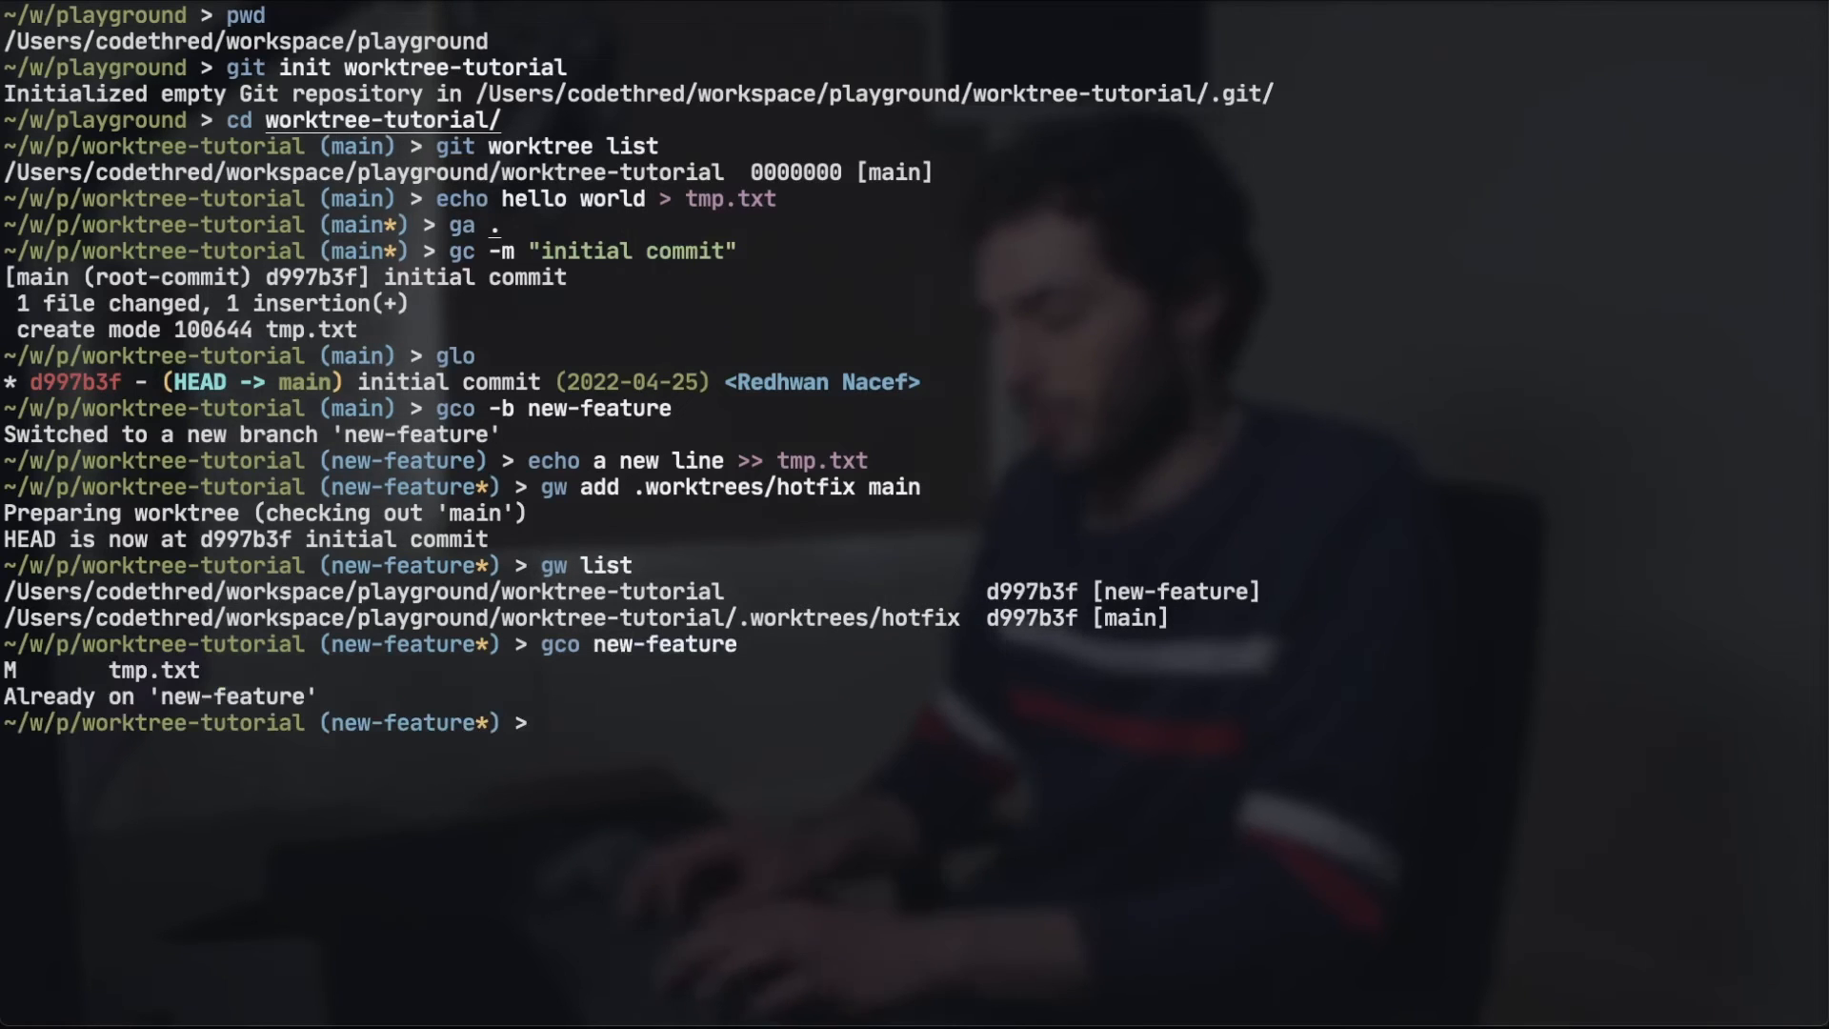
text(cd .worktrees/hotfix/)
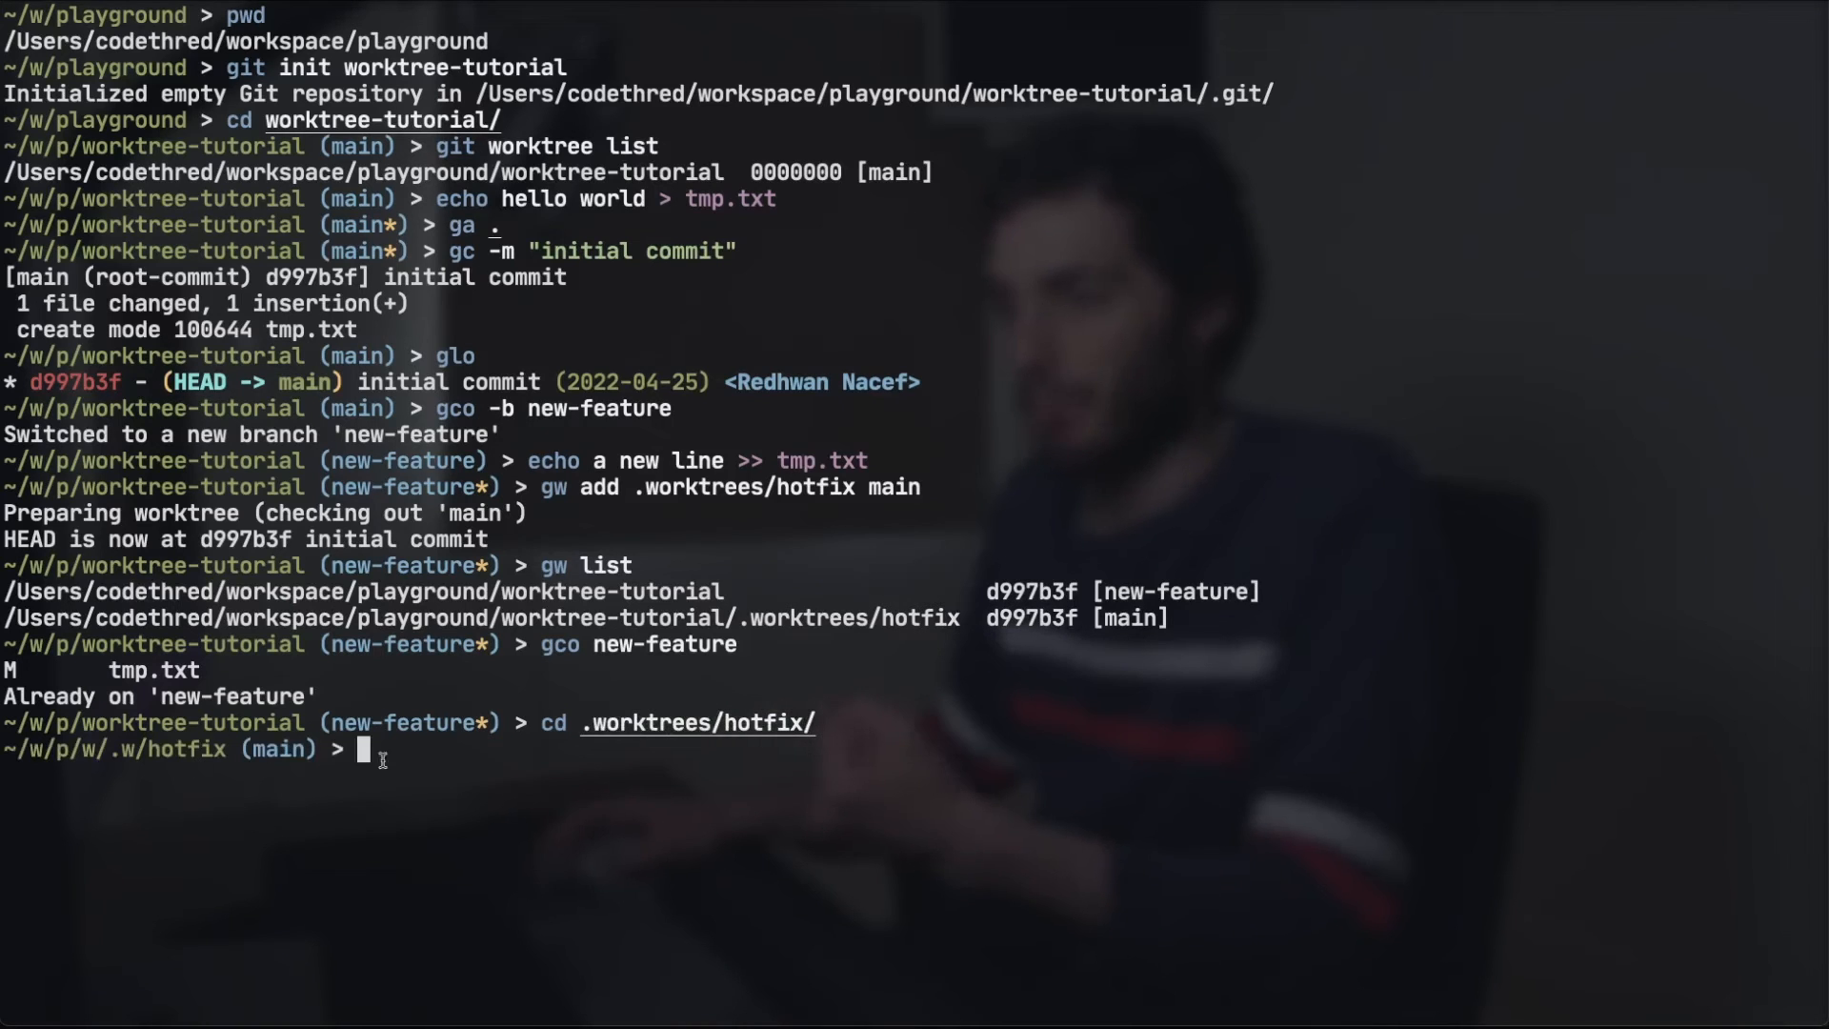
text(gco new-feature)
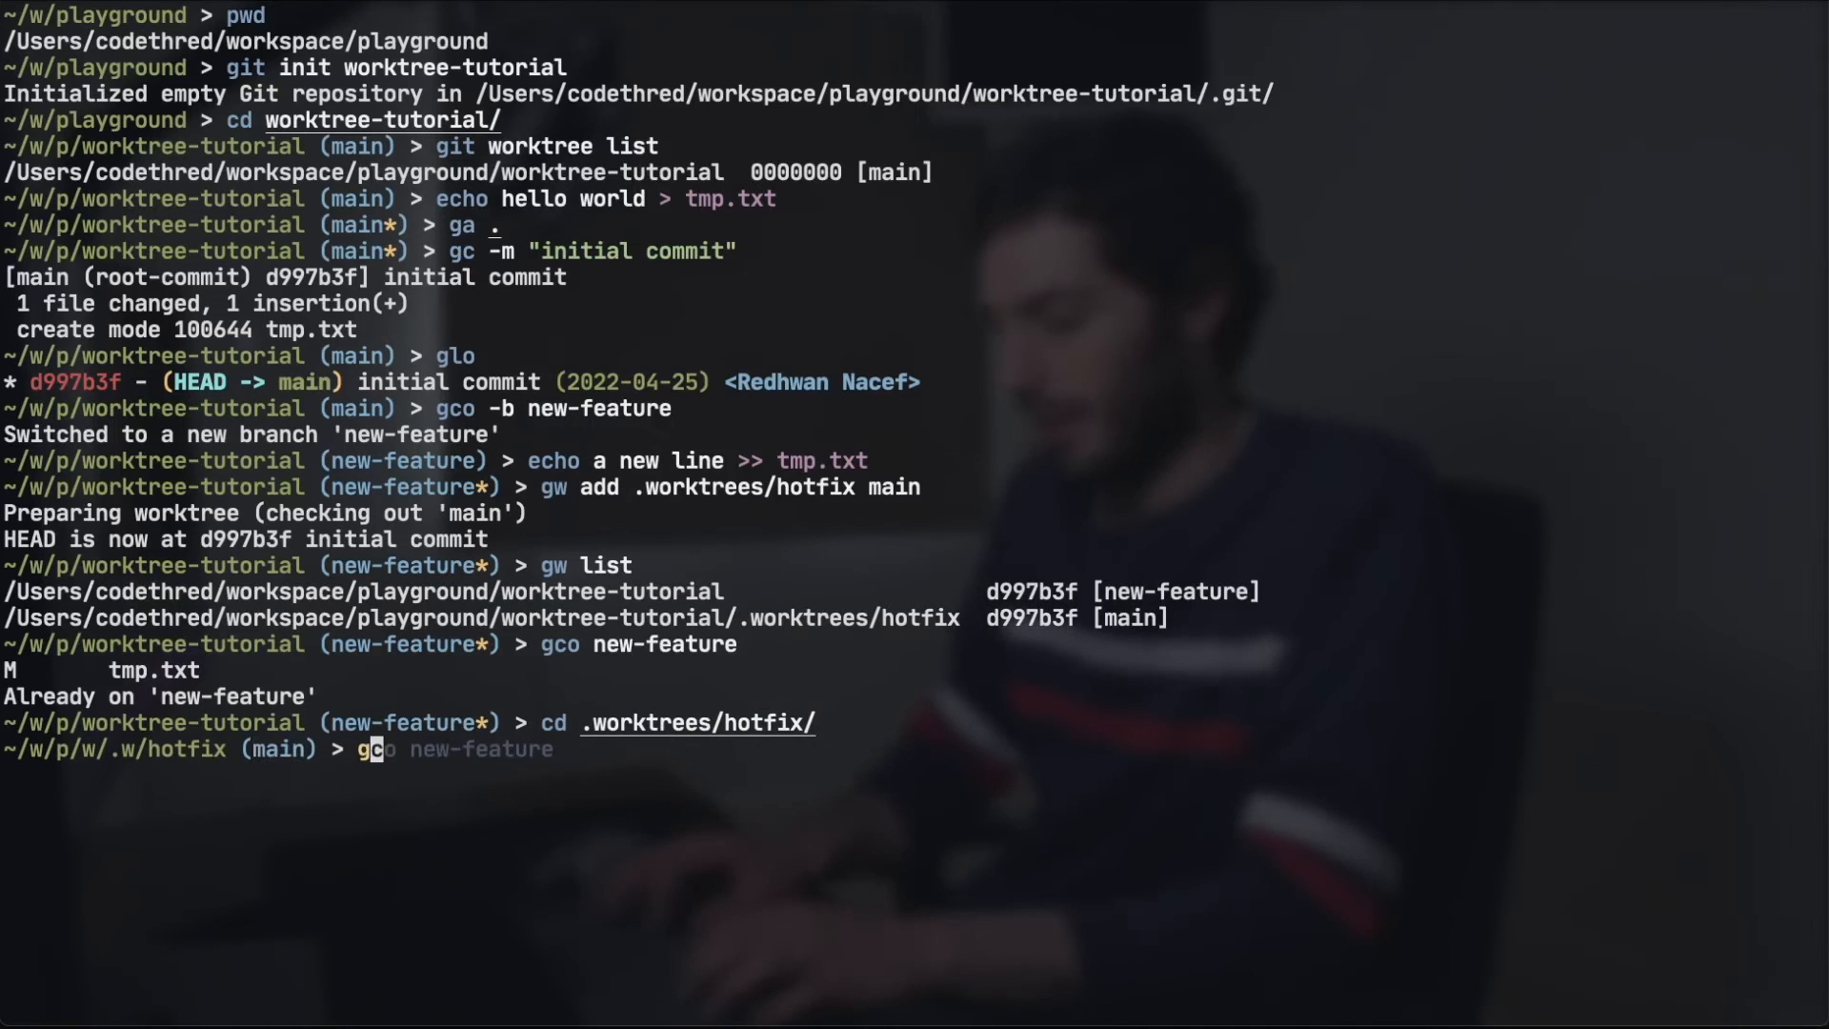
key(Enter)
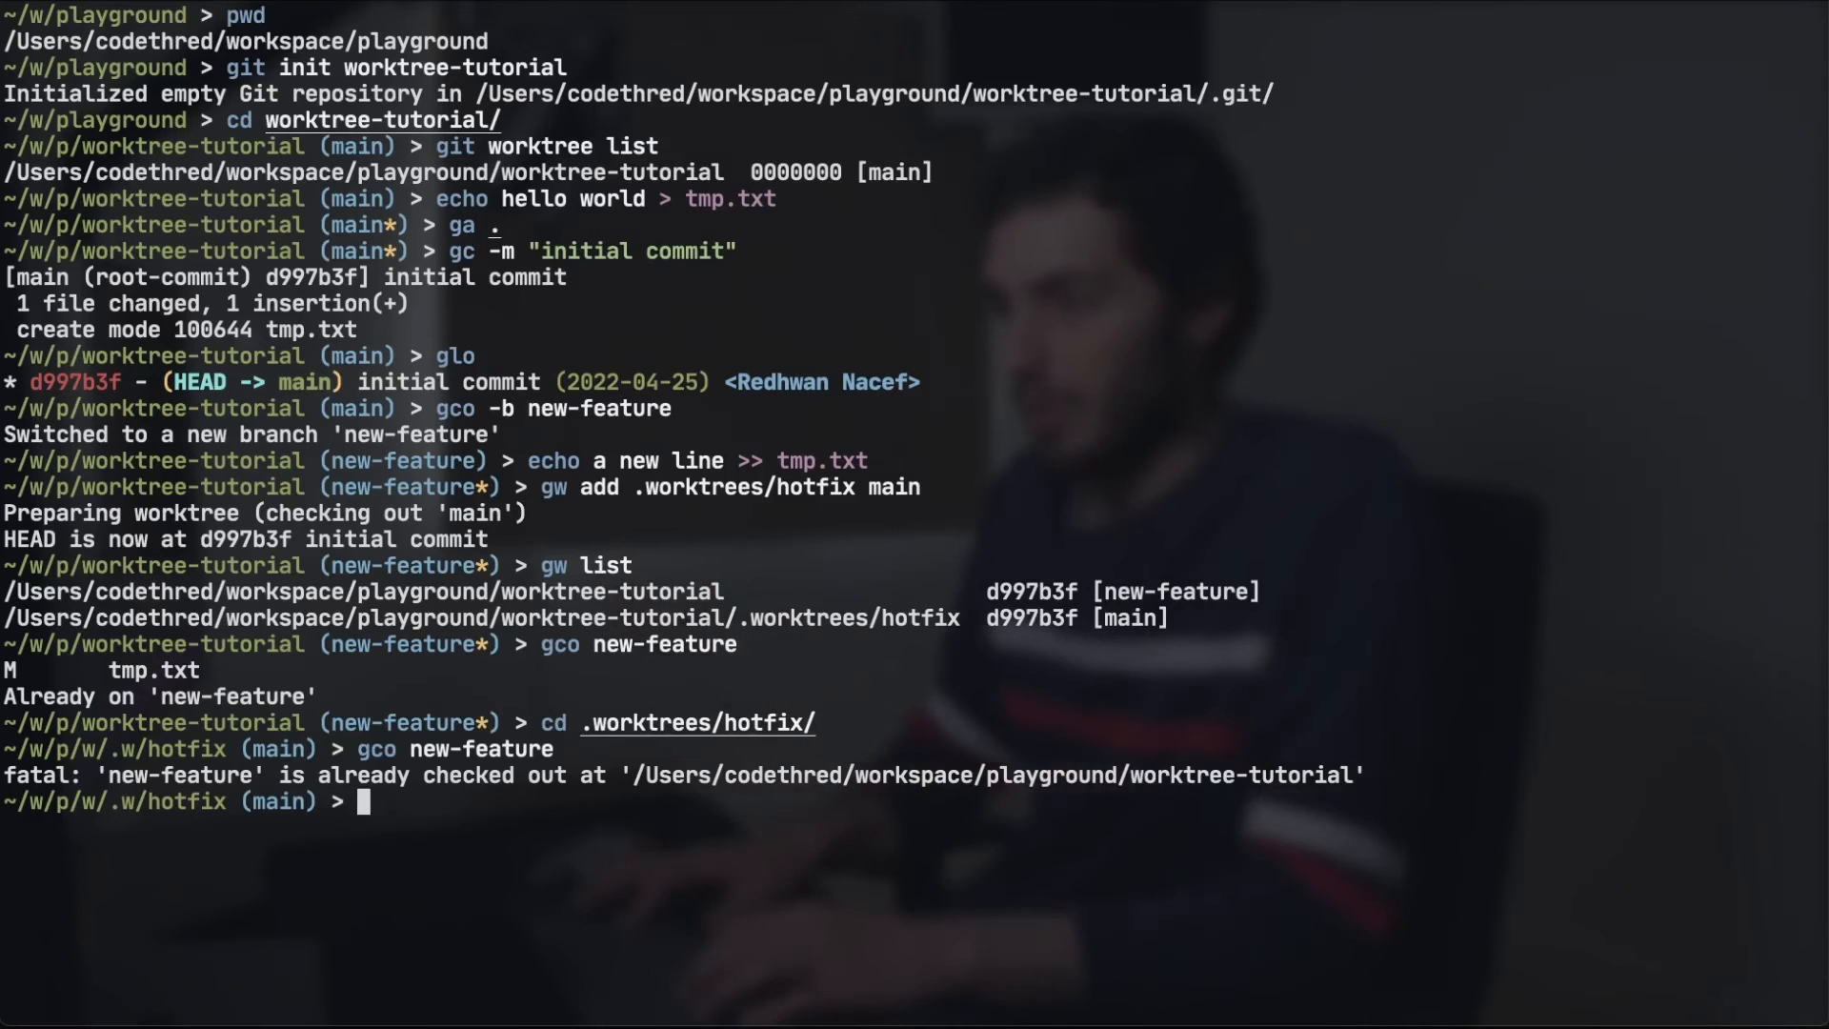
Create and check out a new hotfix branch inside the hotfix worktree
text(gco -b hotfix)
text(echo hotfix > fix.txt)
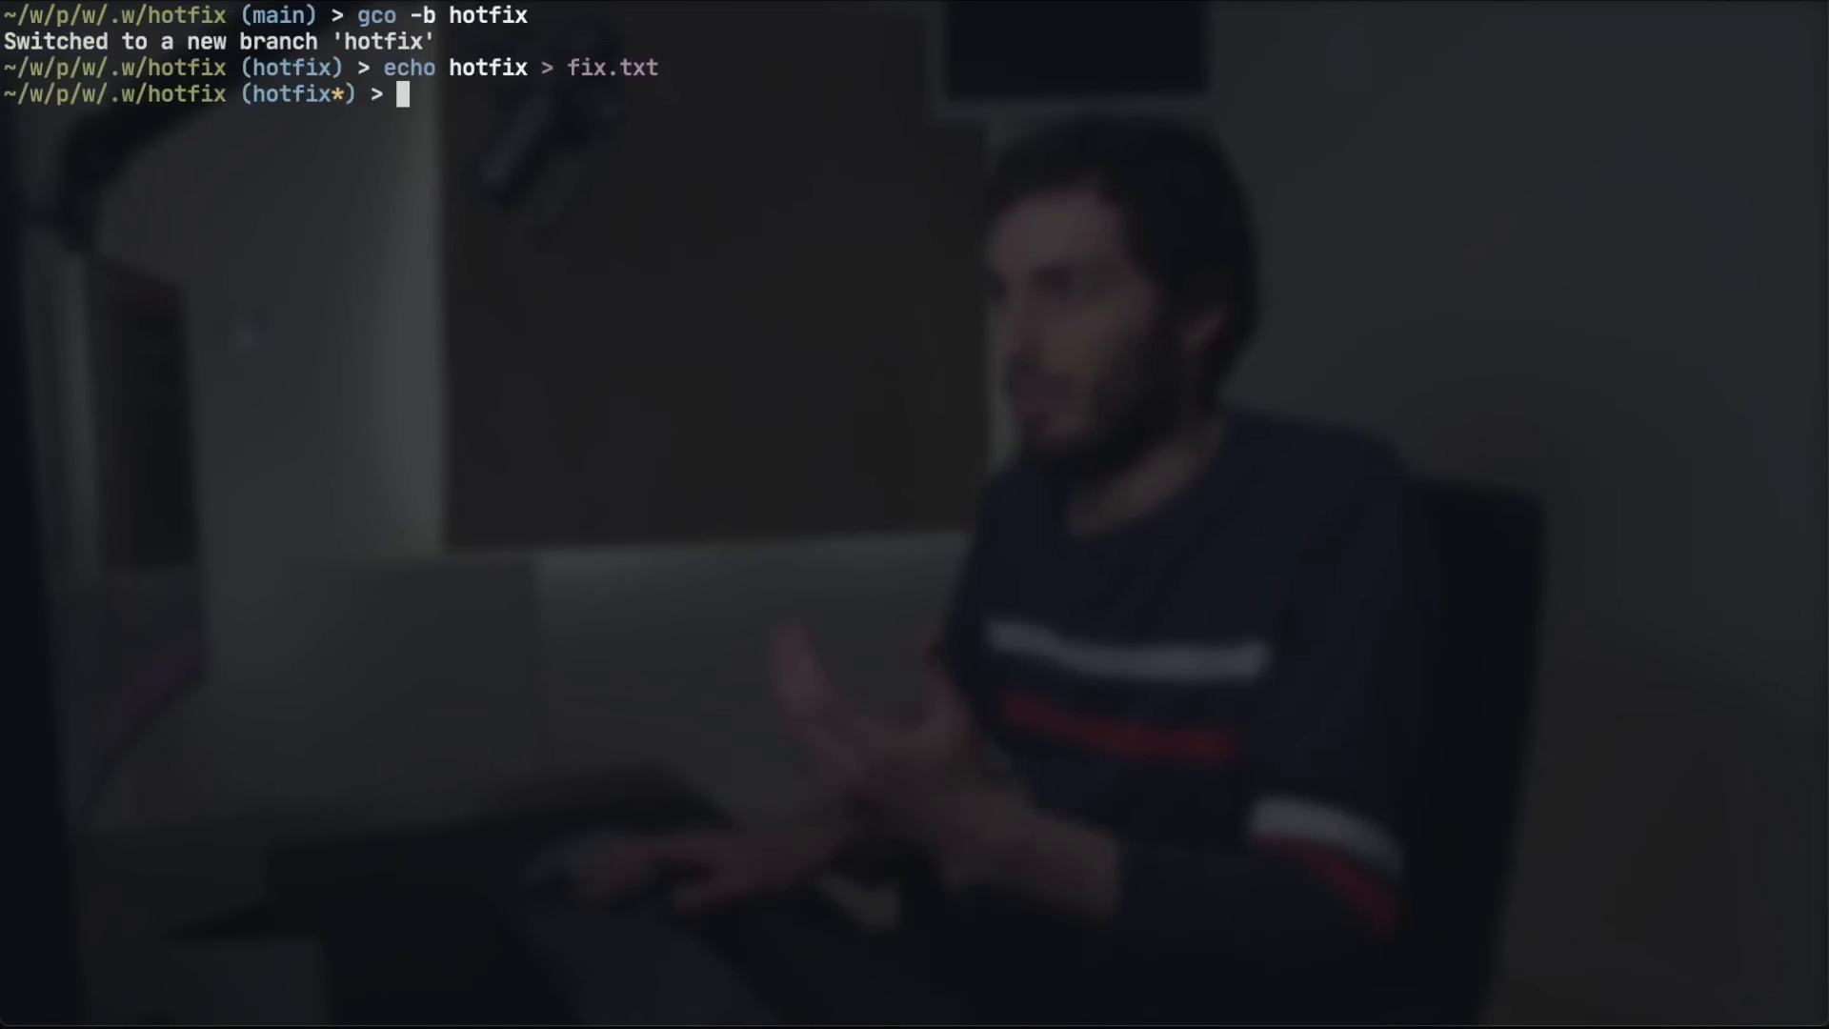
Stage fix.txt and commit it on the hotfix branch as "hotfic"
text(ga .)
text(gc)
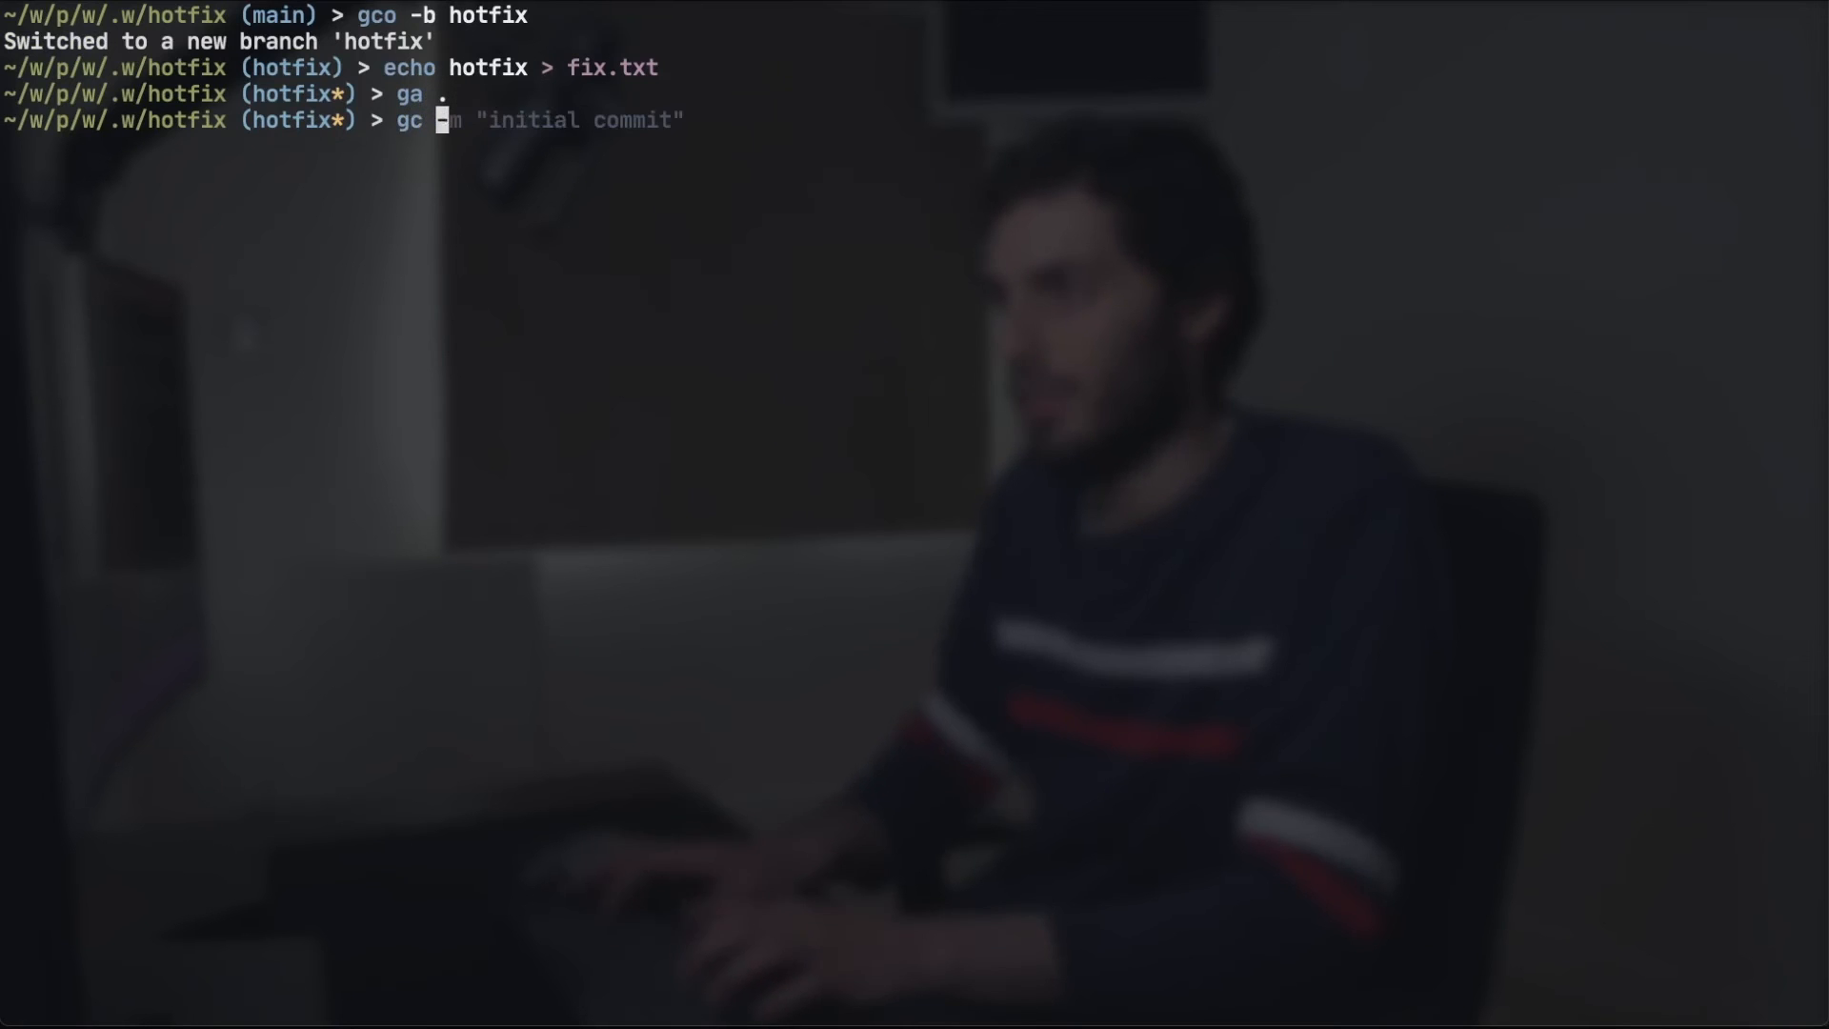
text(hotfic")
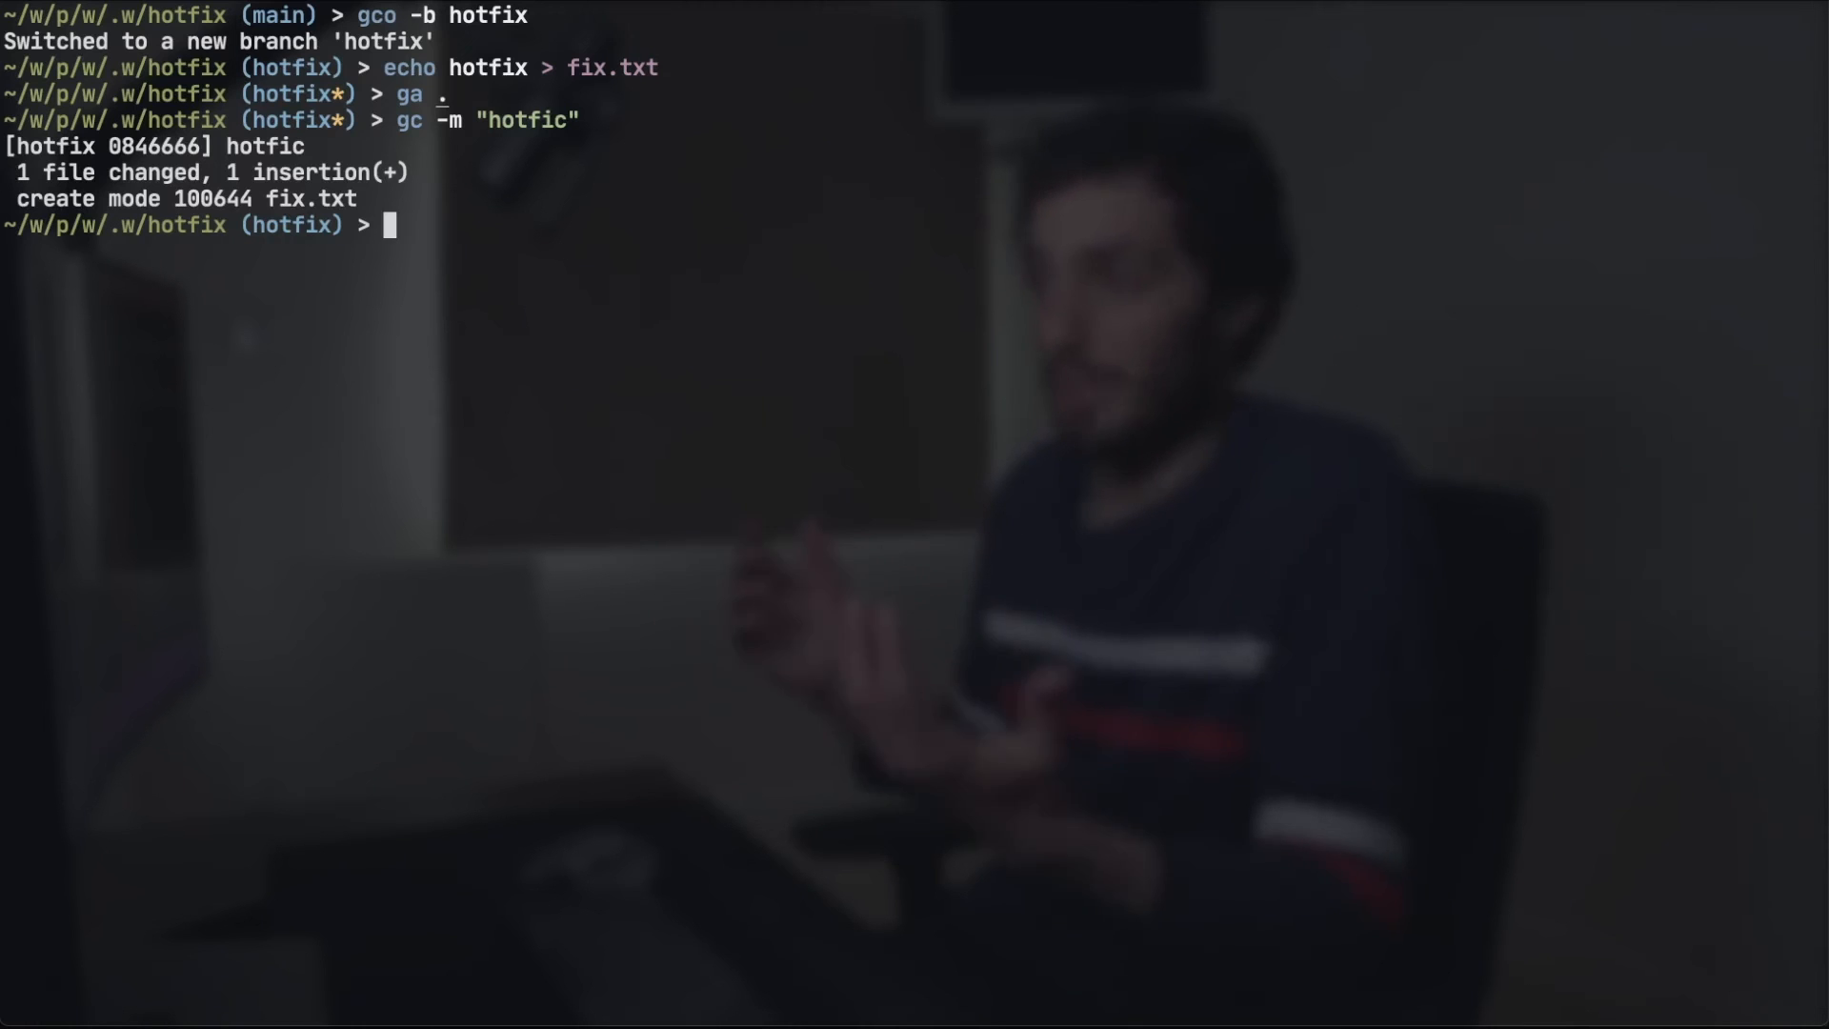
Check out main in the worktree and fast-forward merge hotfix into it
text(gco main)
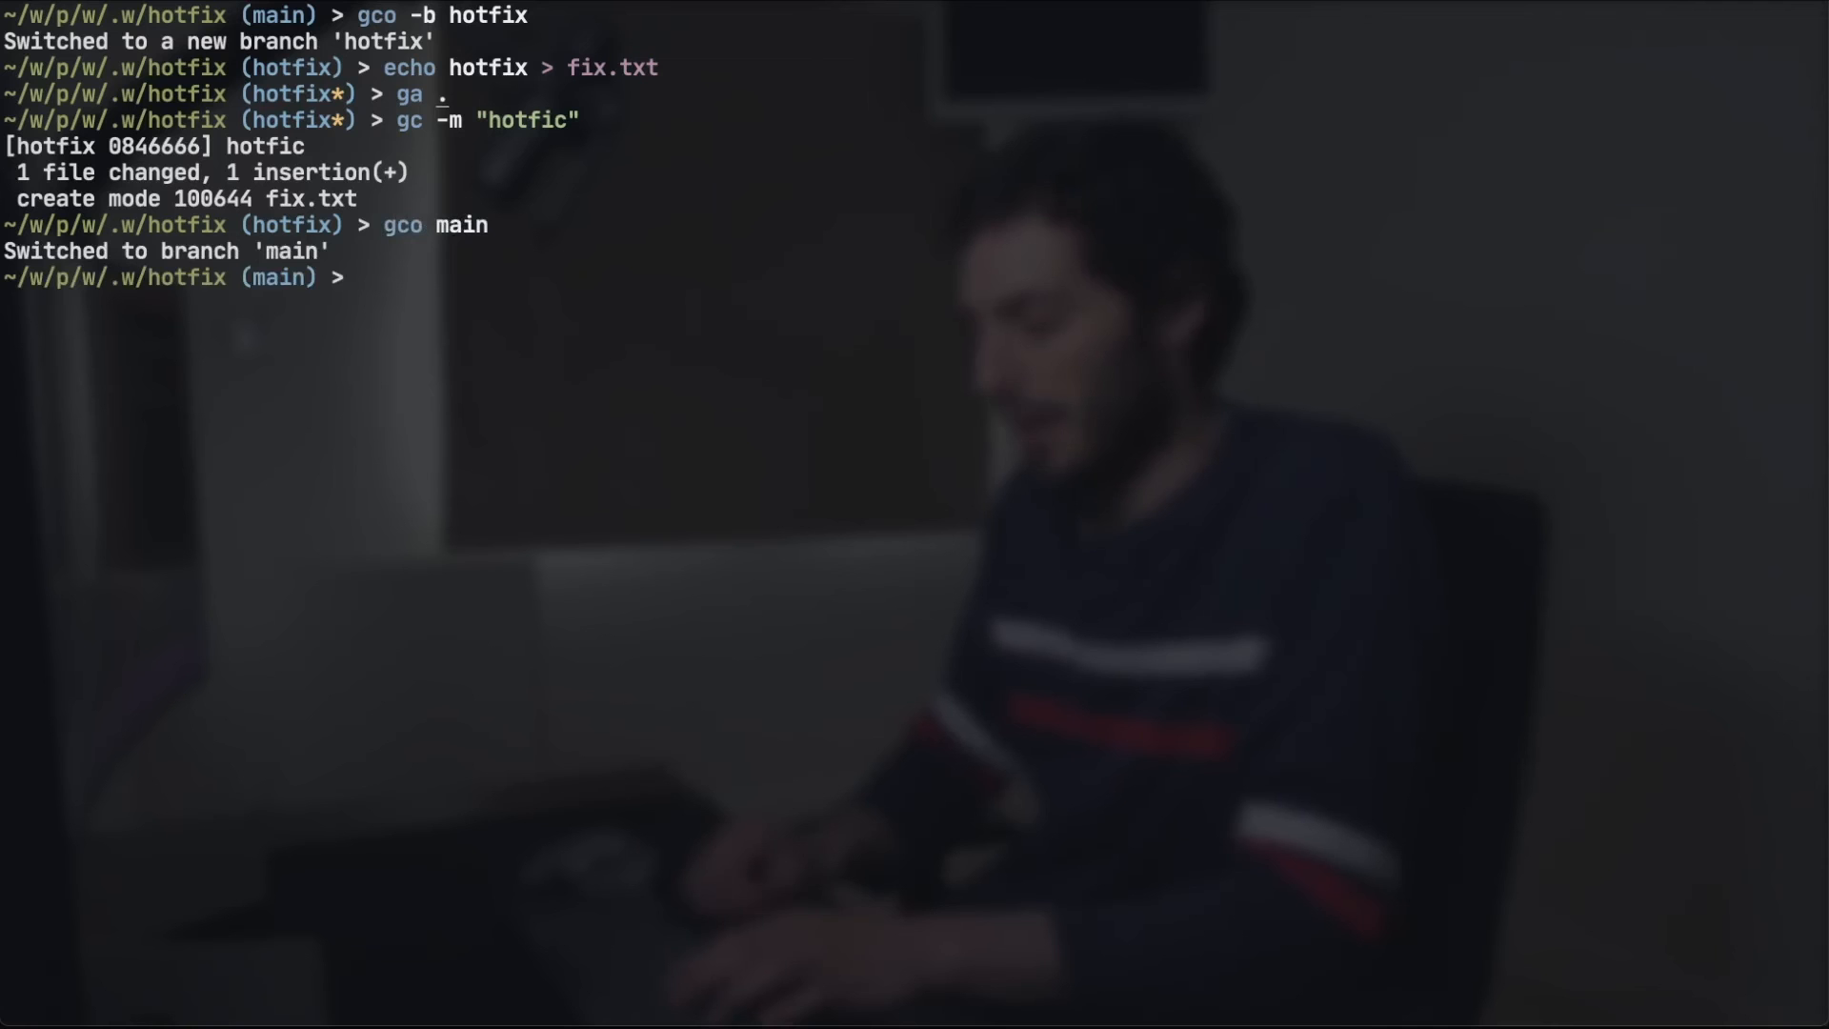
text(gm hotfix)
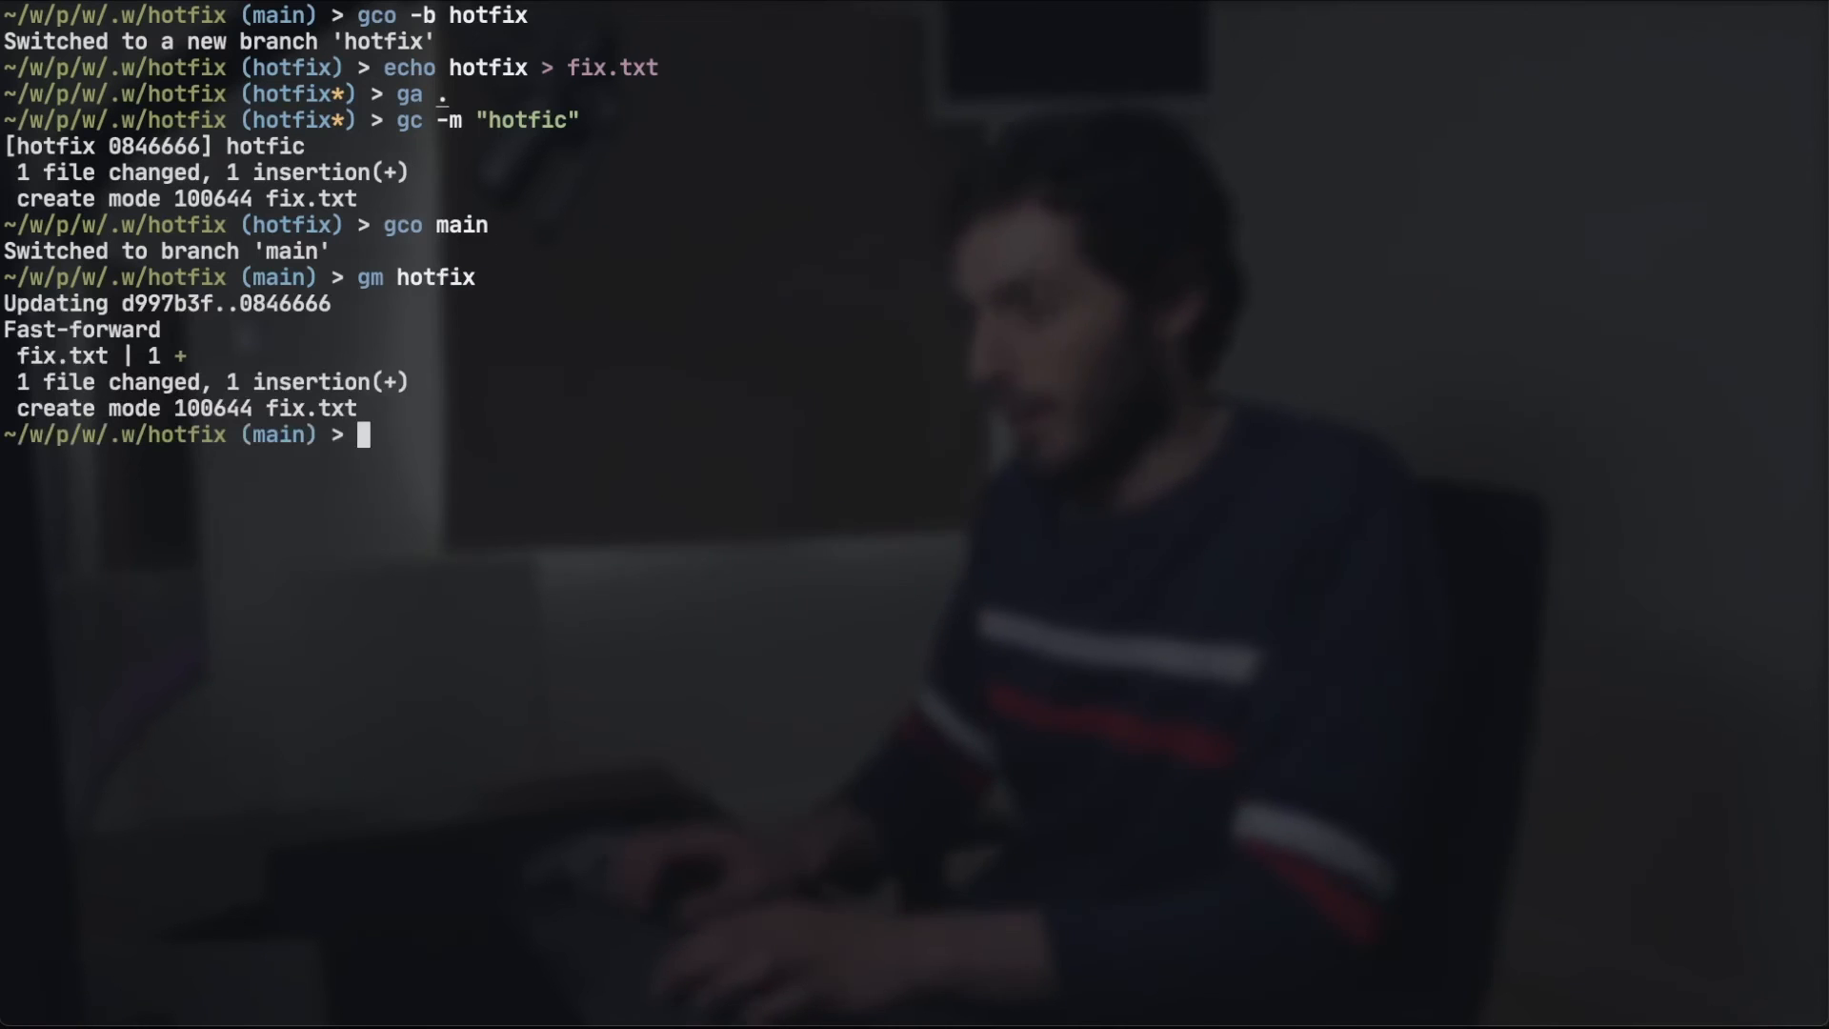
Return to the main repository directory and list all worktrees
text(../../)
text(gw)
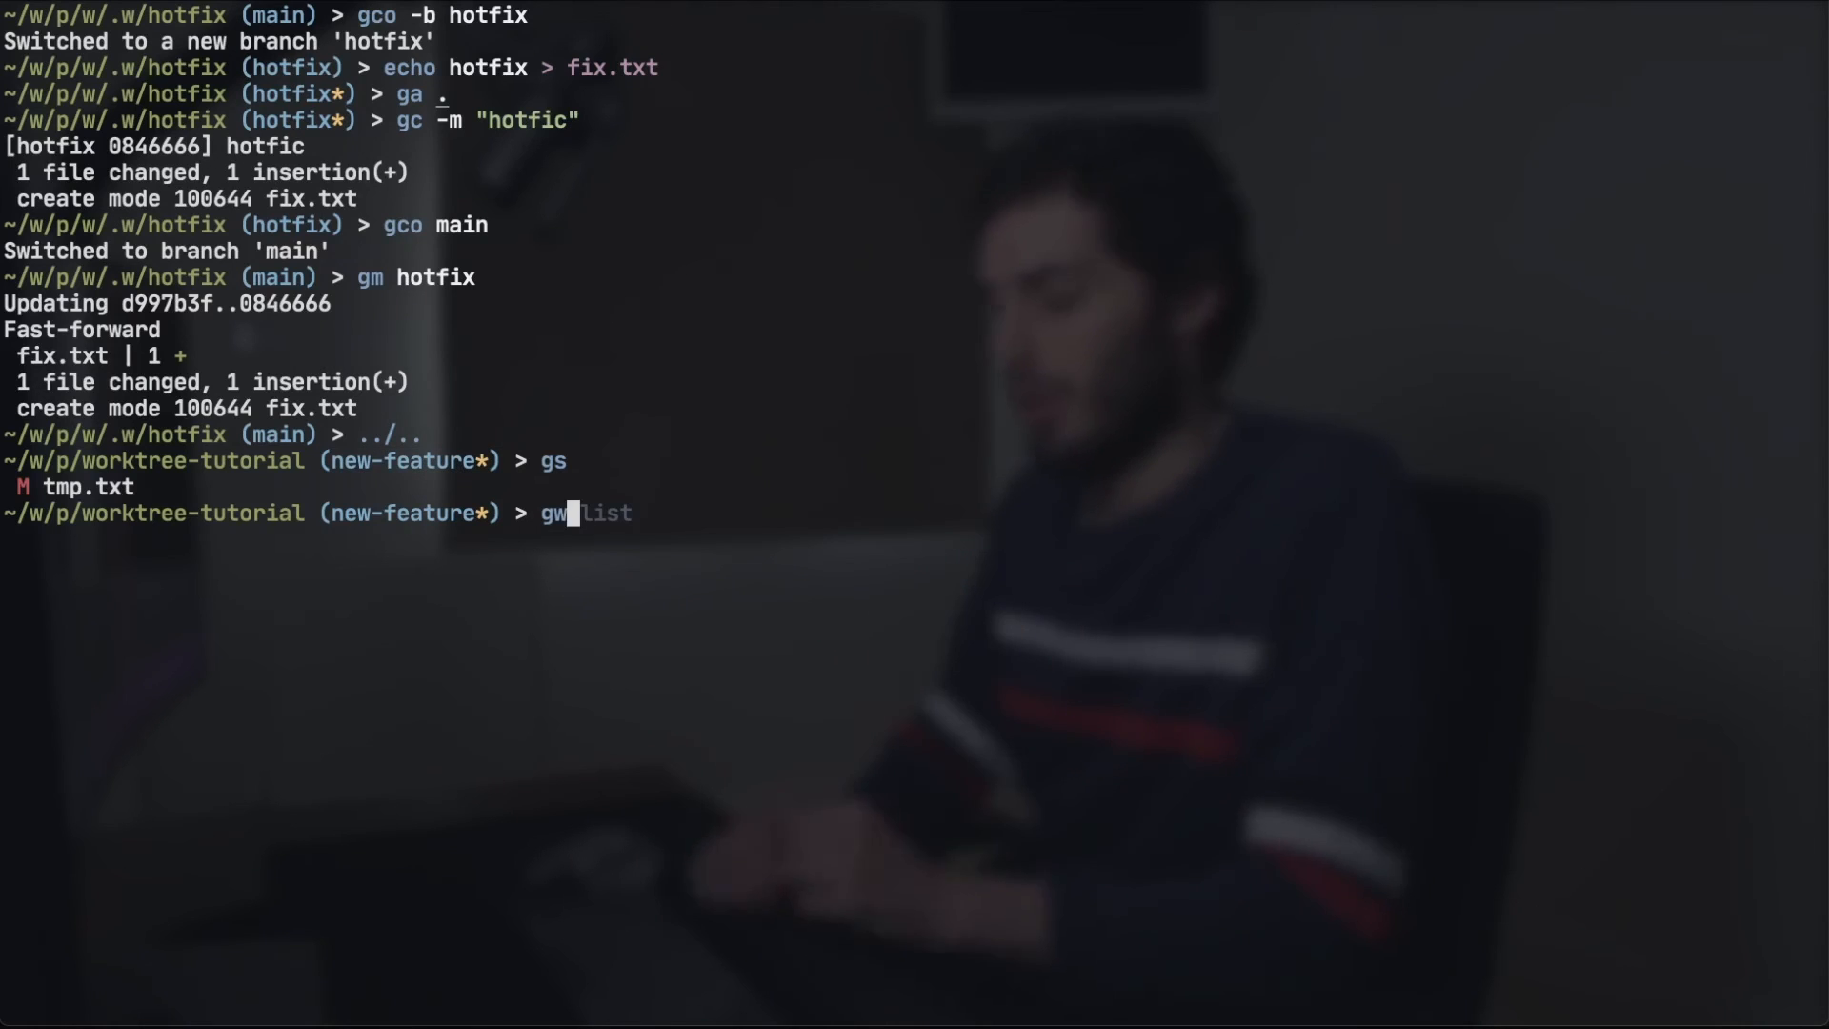
key(Enter)
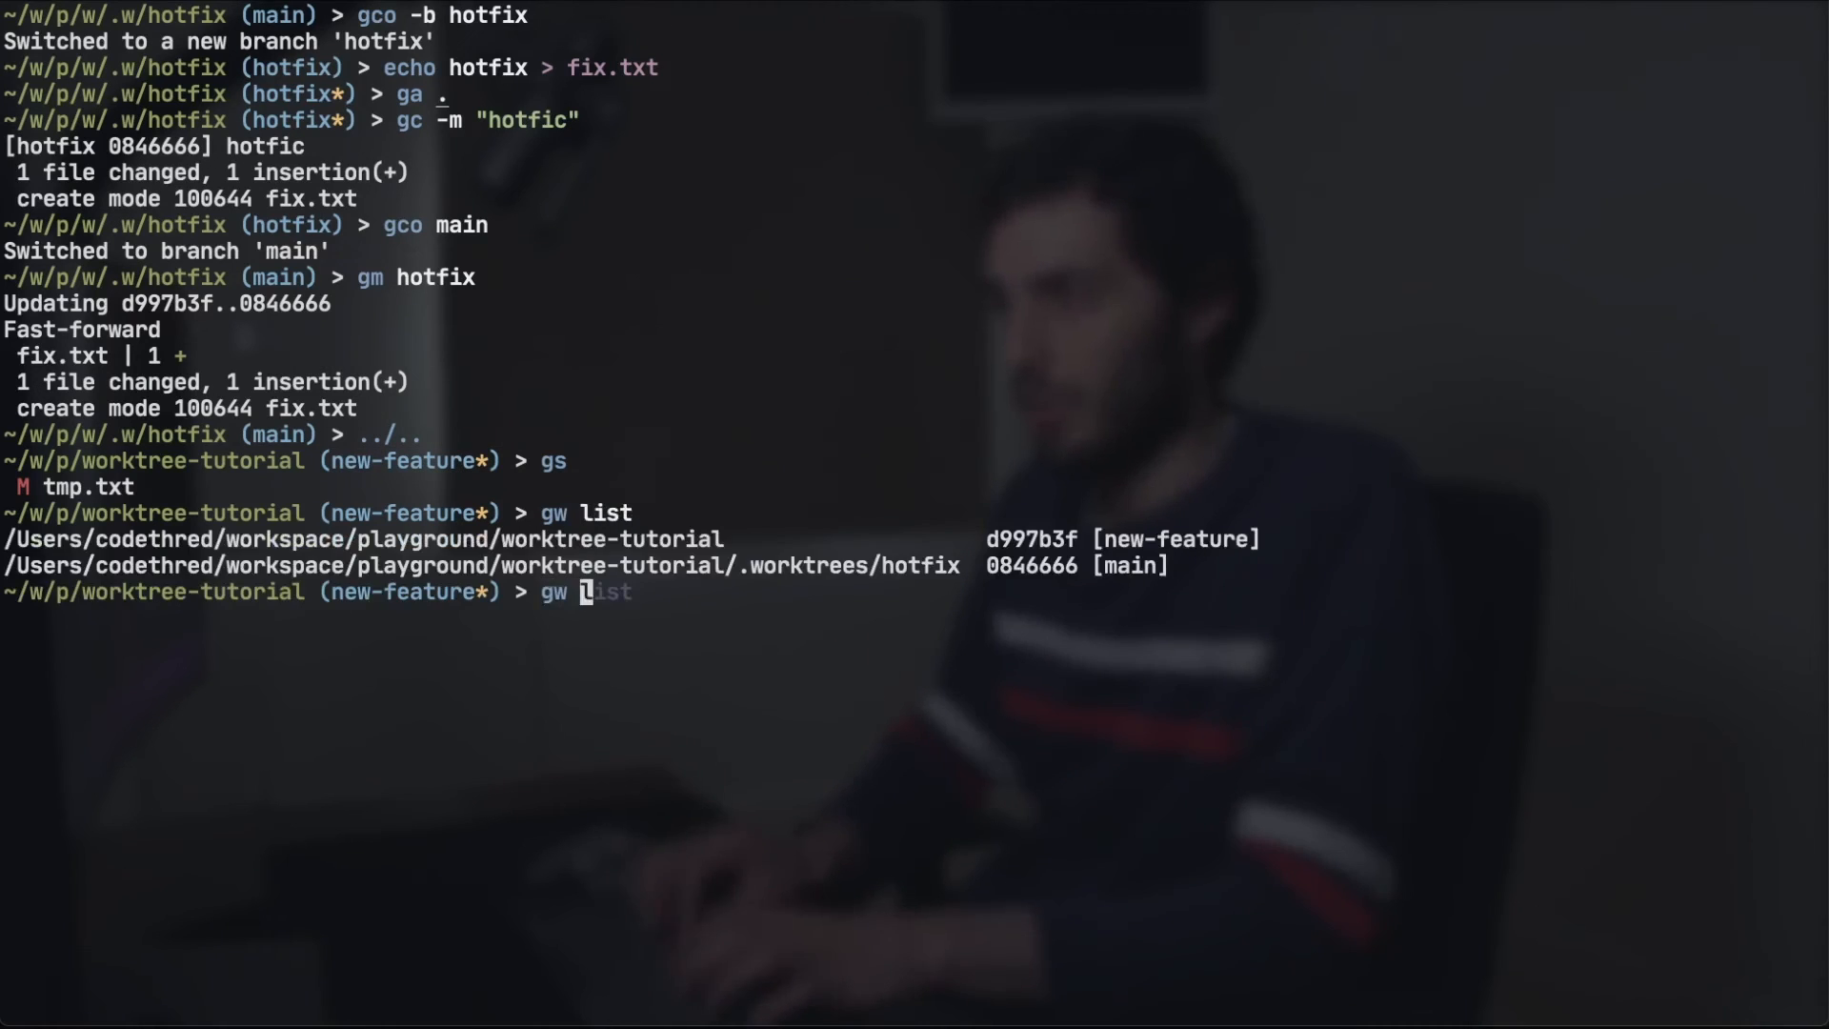
Remove the hotfix worktree and list worktrees again to confirm only new-feature remains
text(remove hotfix)
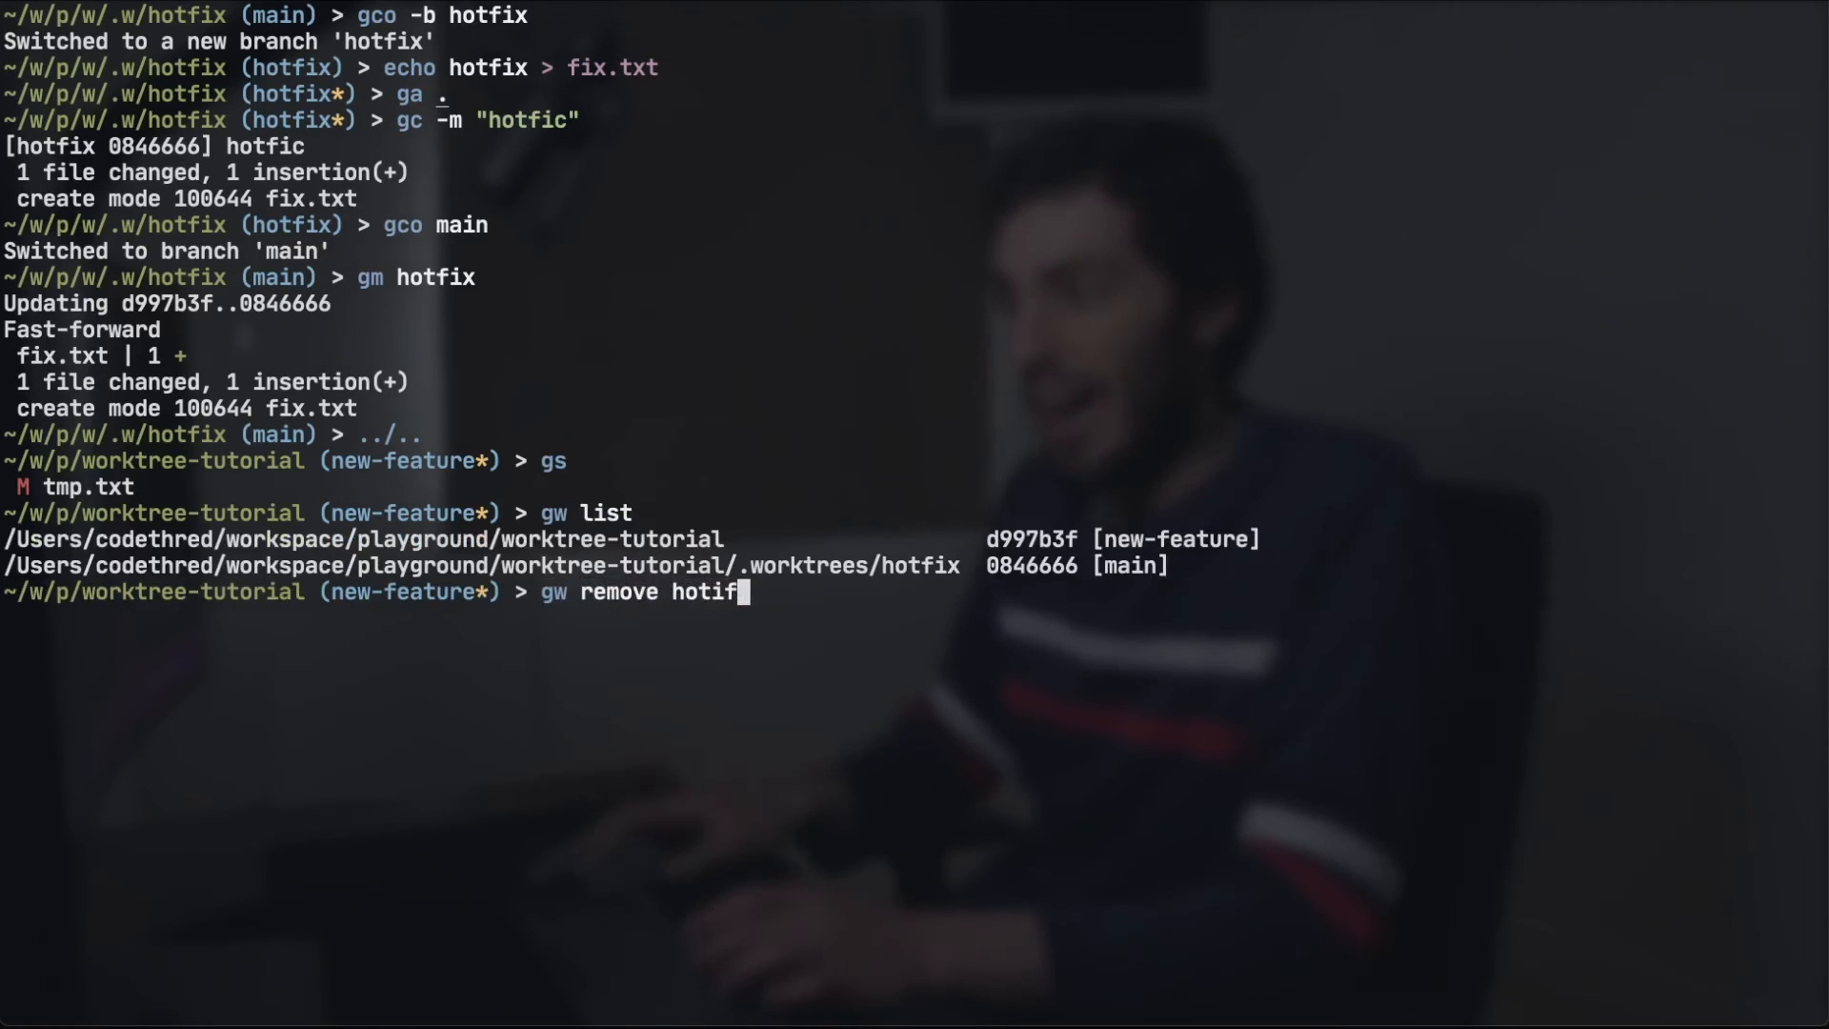
text(x)
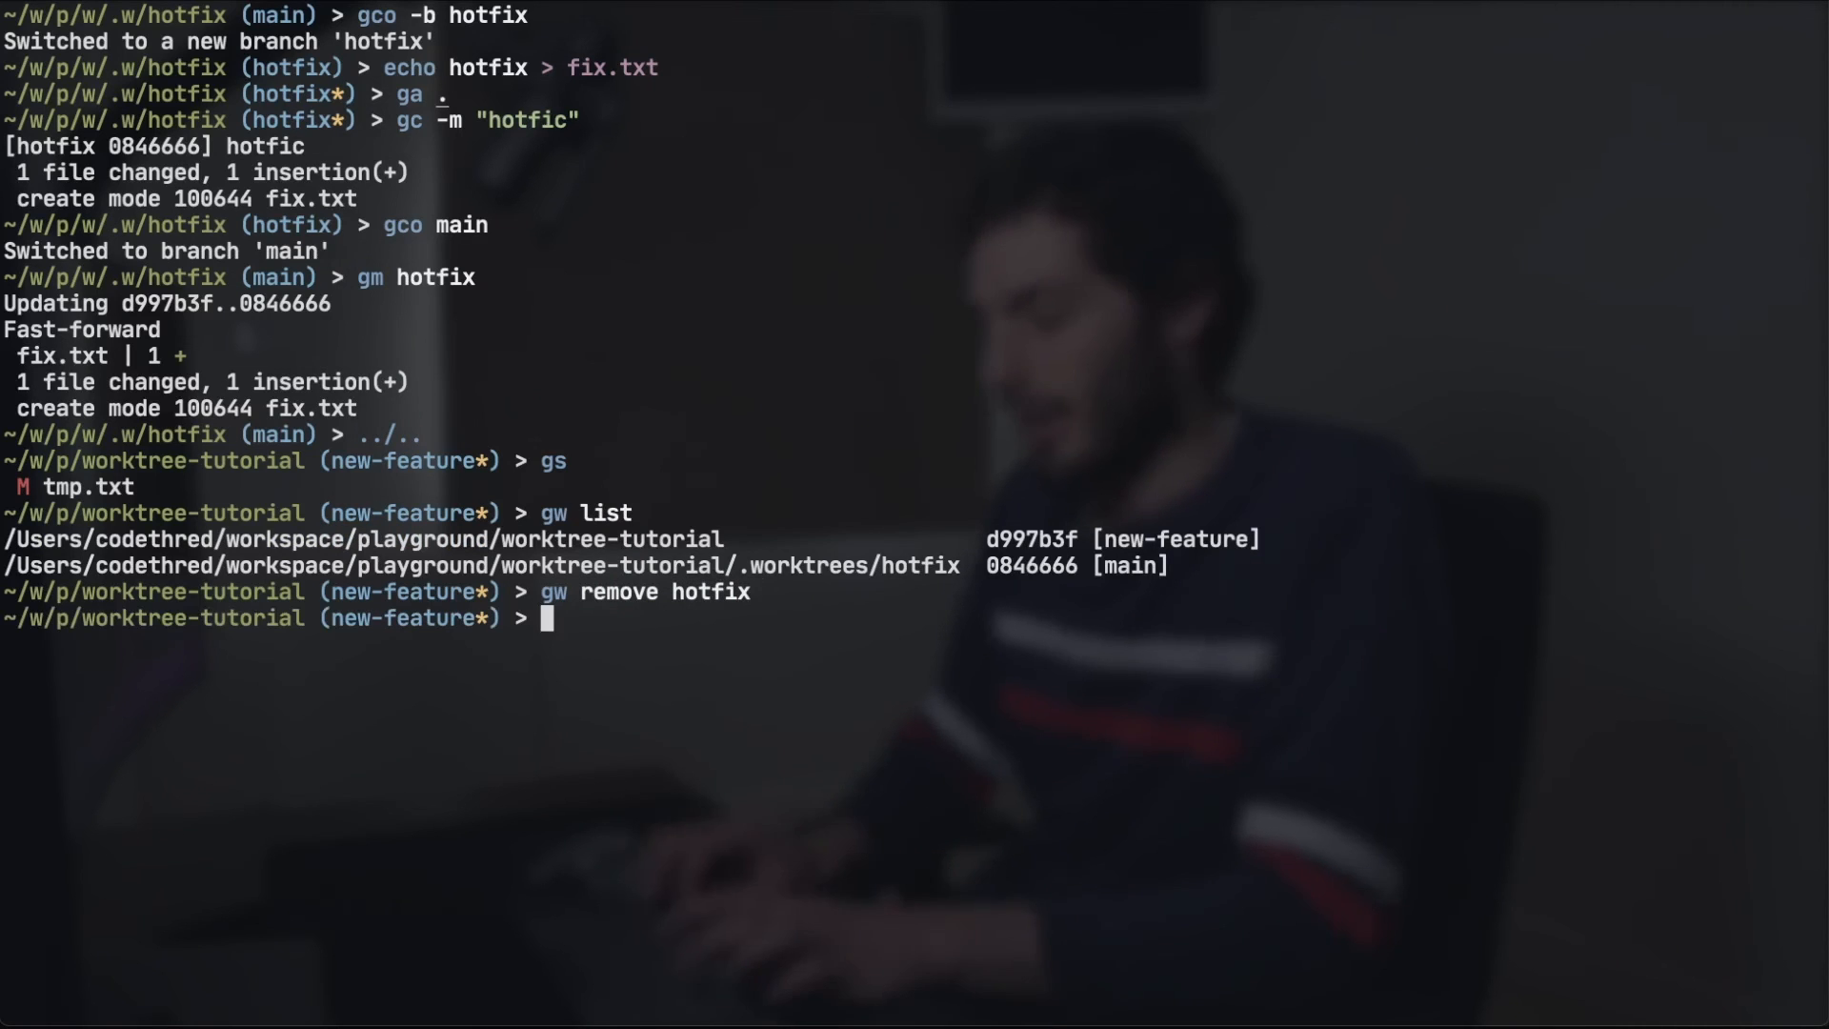
text(gw list)
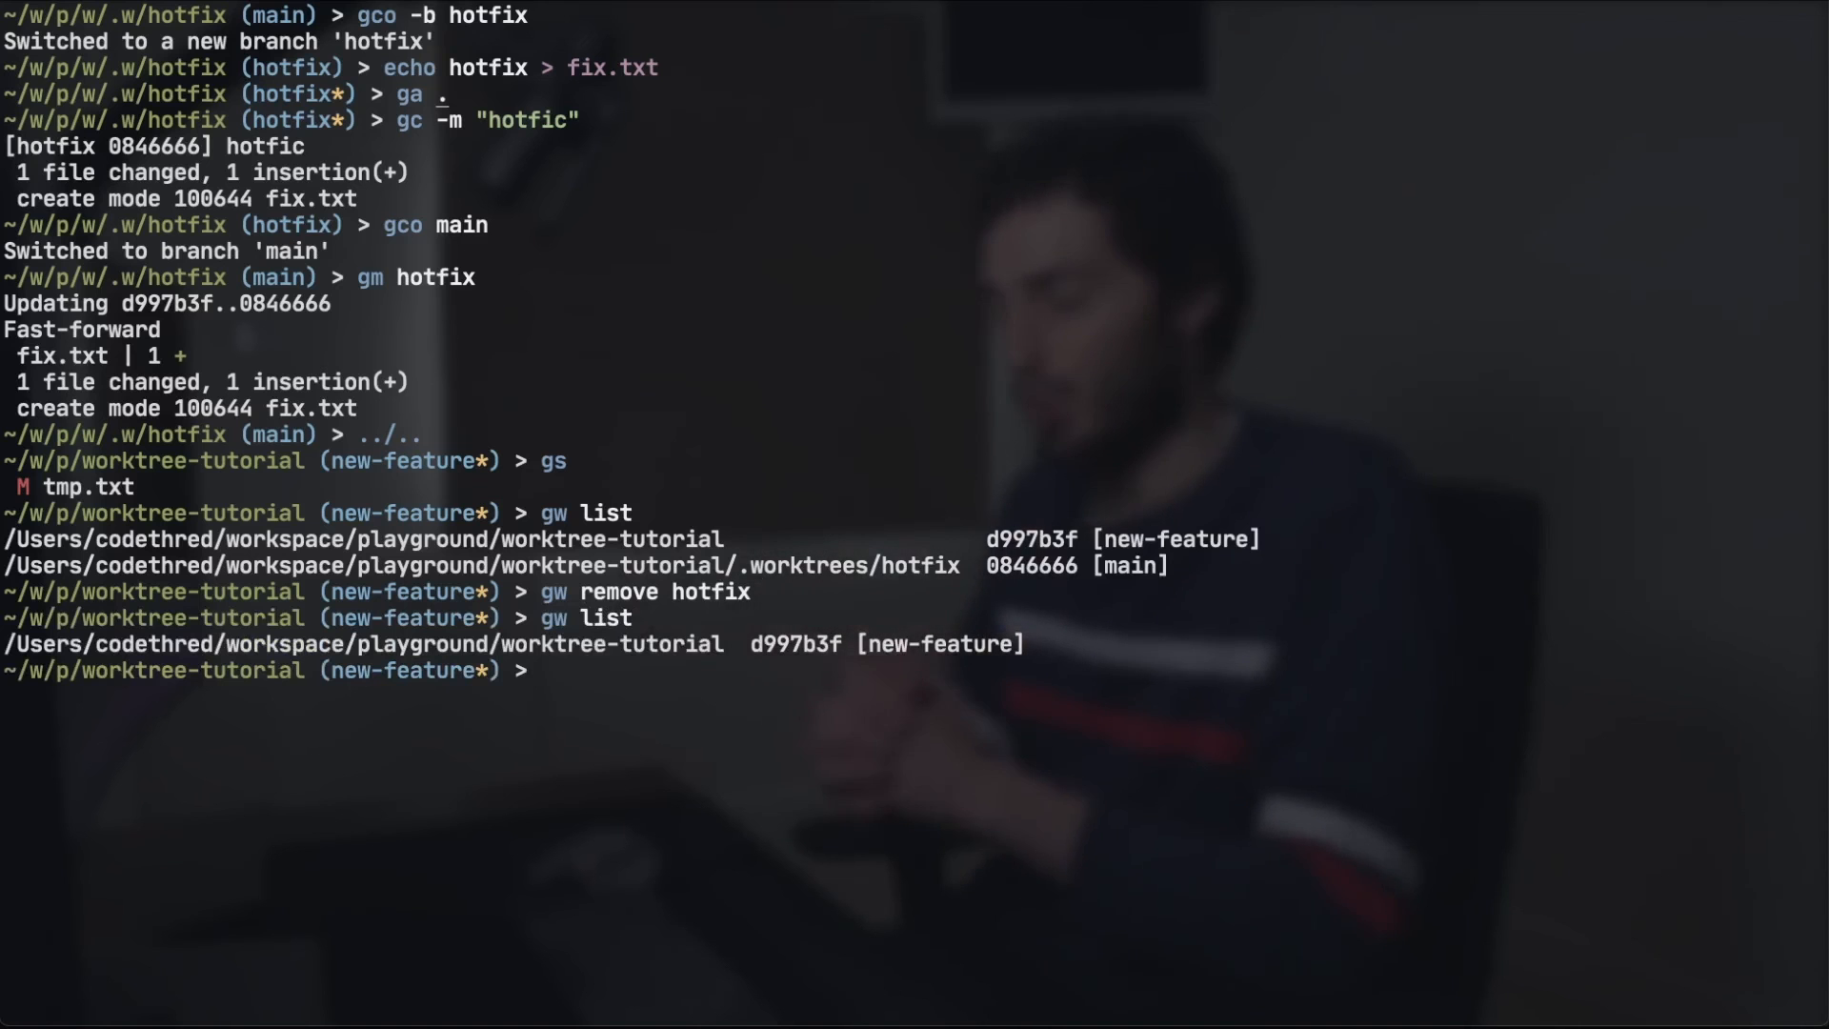
Stage the tmp.txt change and commit it on new-feature as "new feature"
text(ga .)
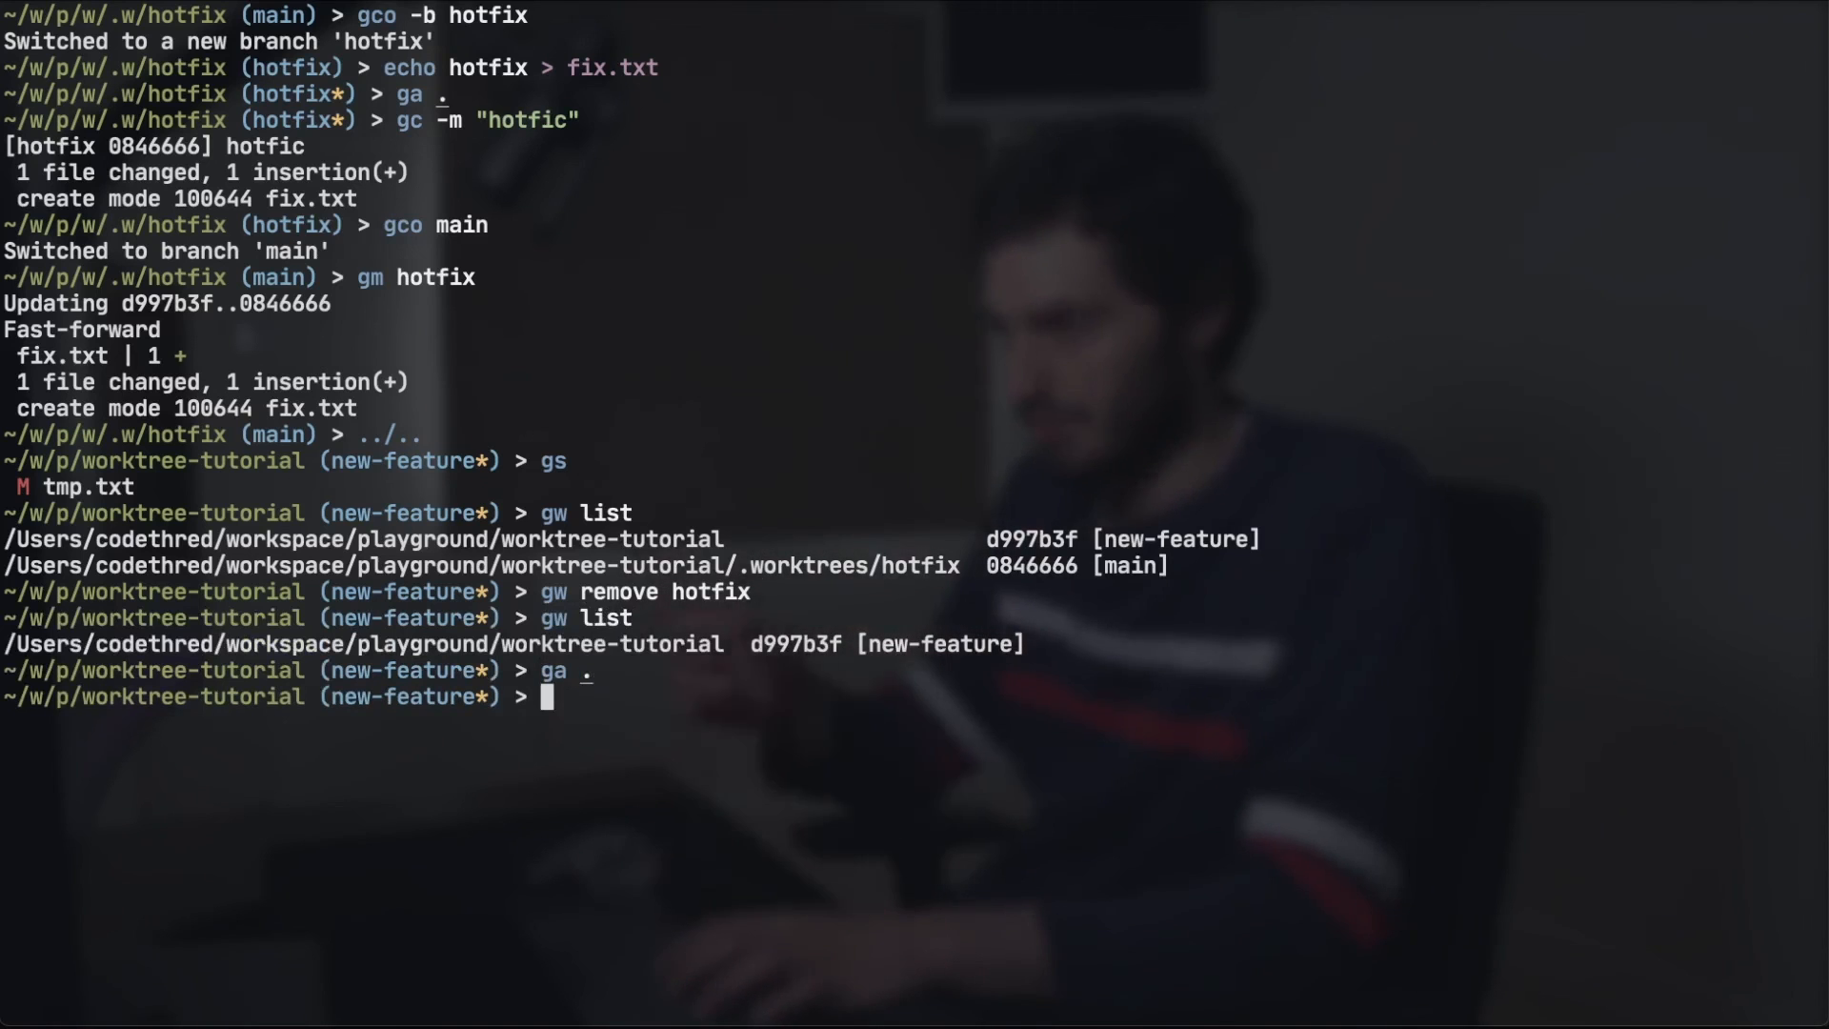
text(gc -m "hotfic")
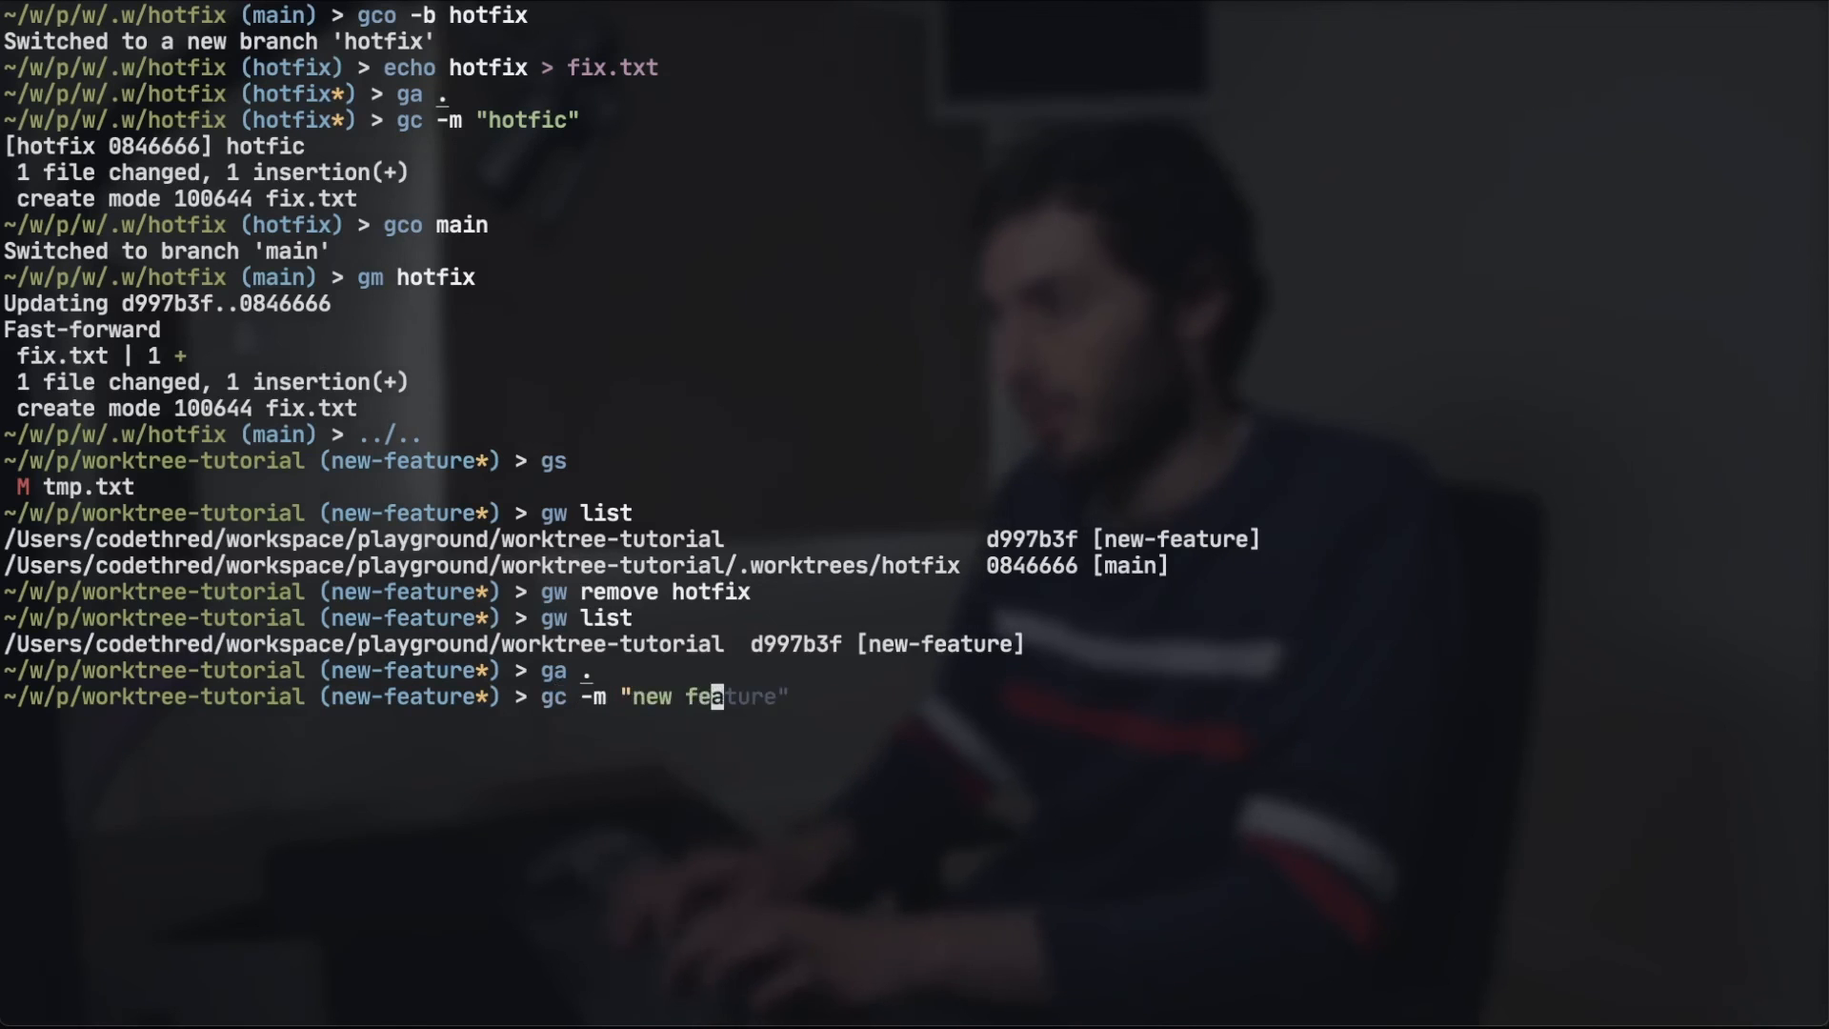
key(Enter)
text(glo)
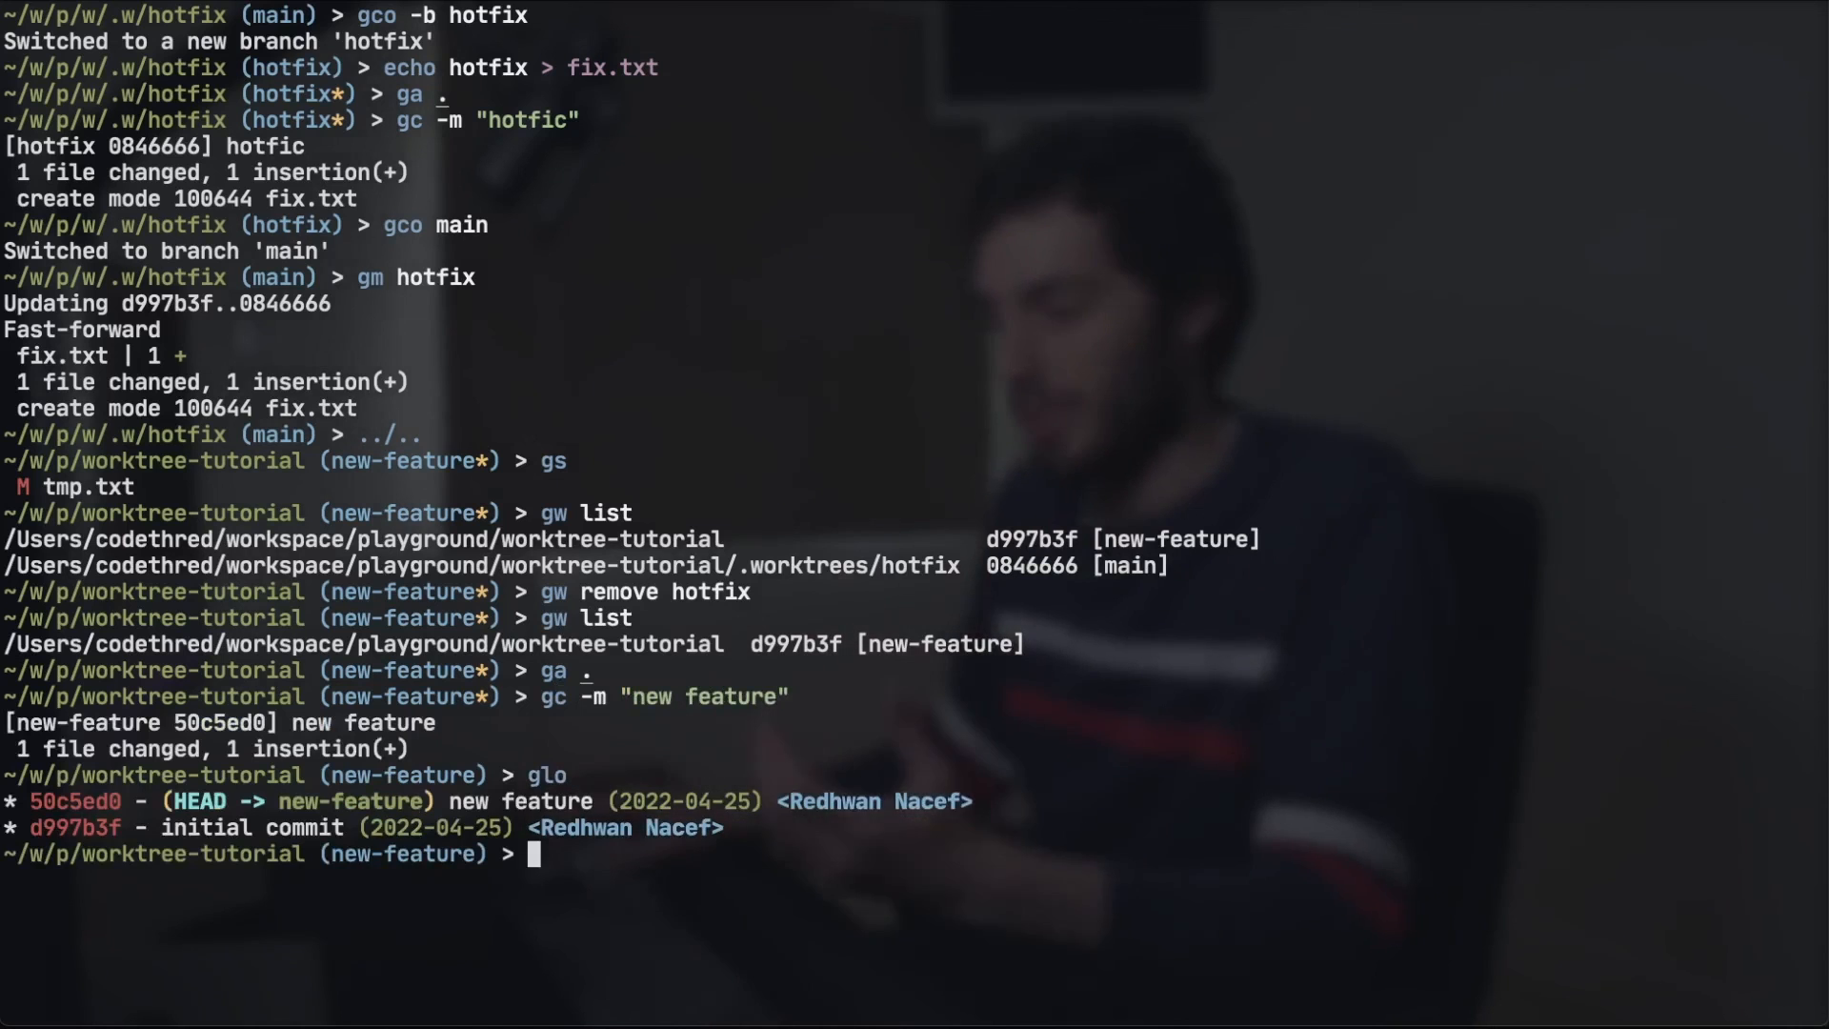
Start rebasing new-feature onto main with gr main
text(gr main)
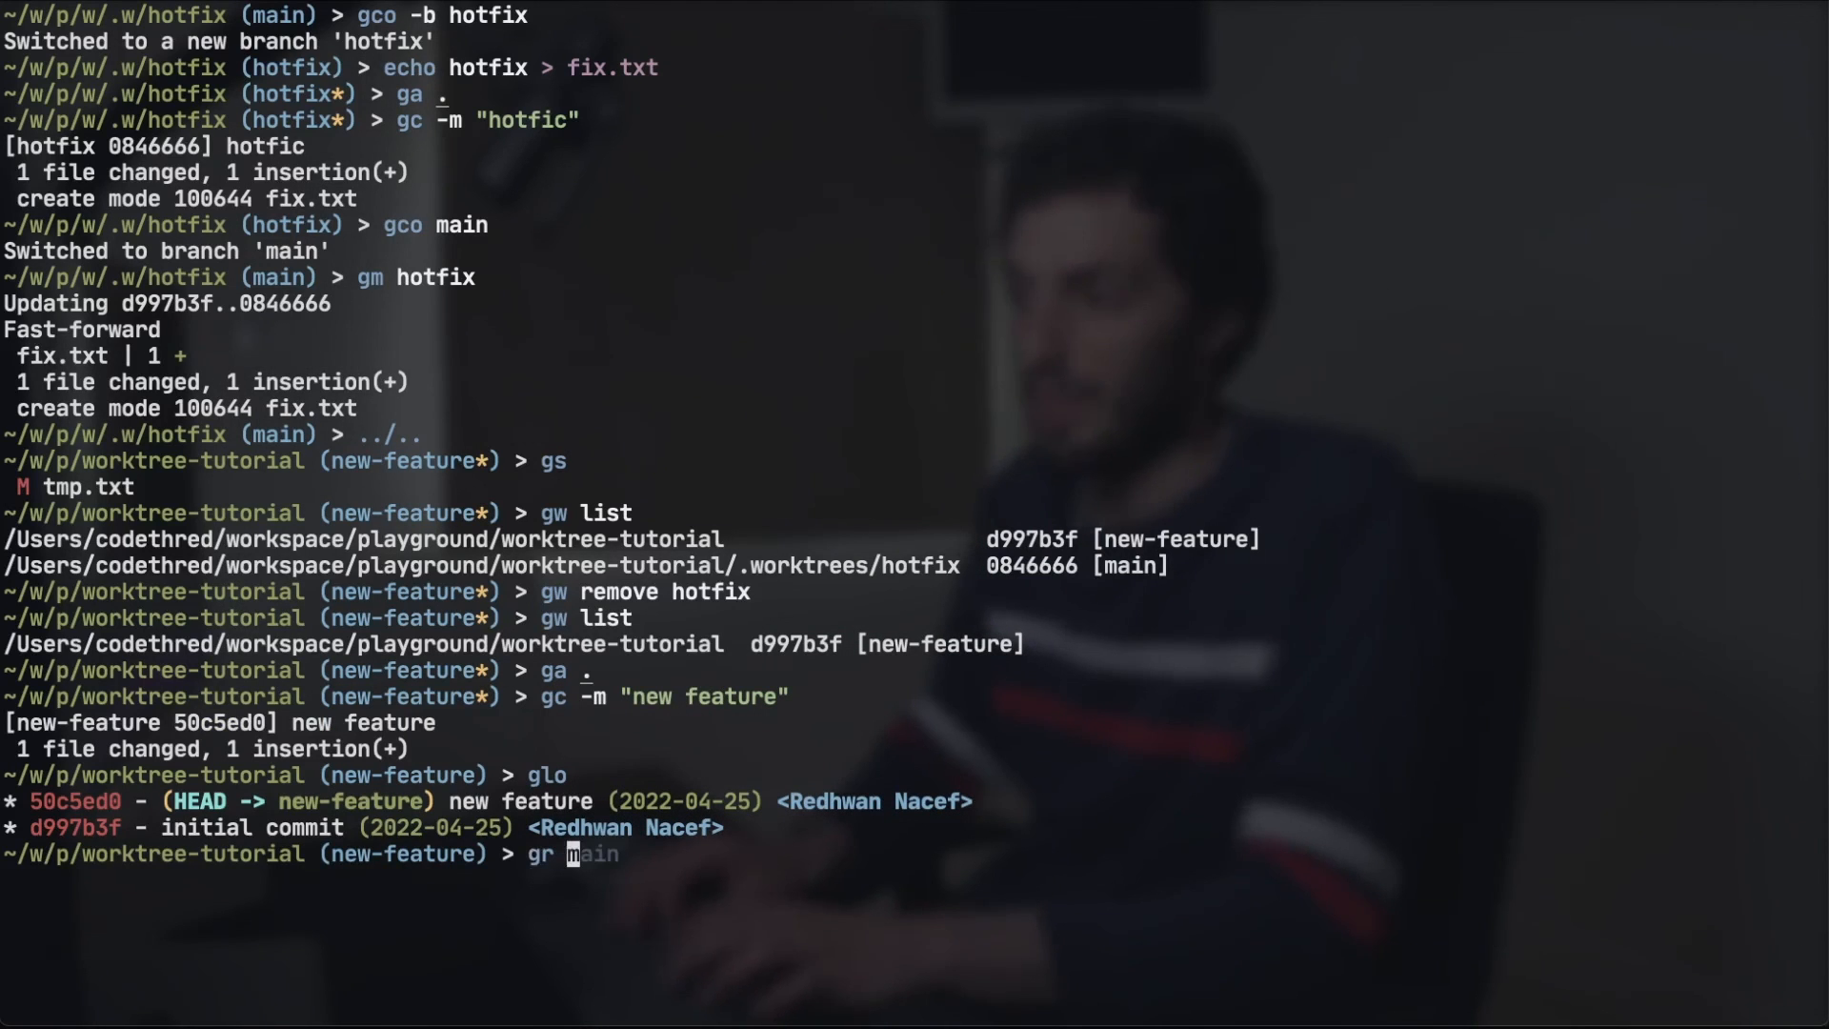